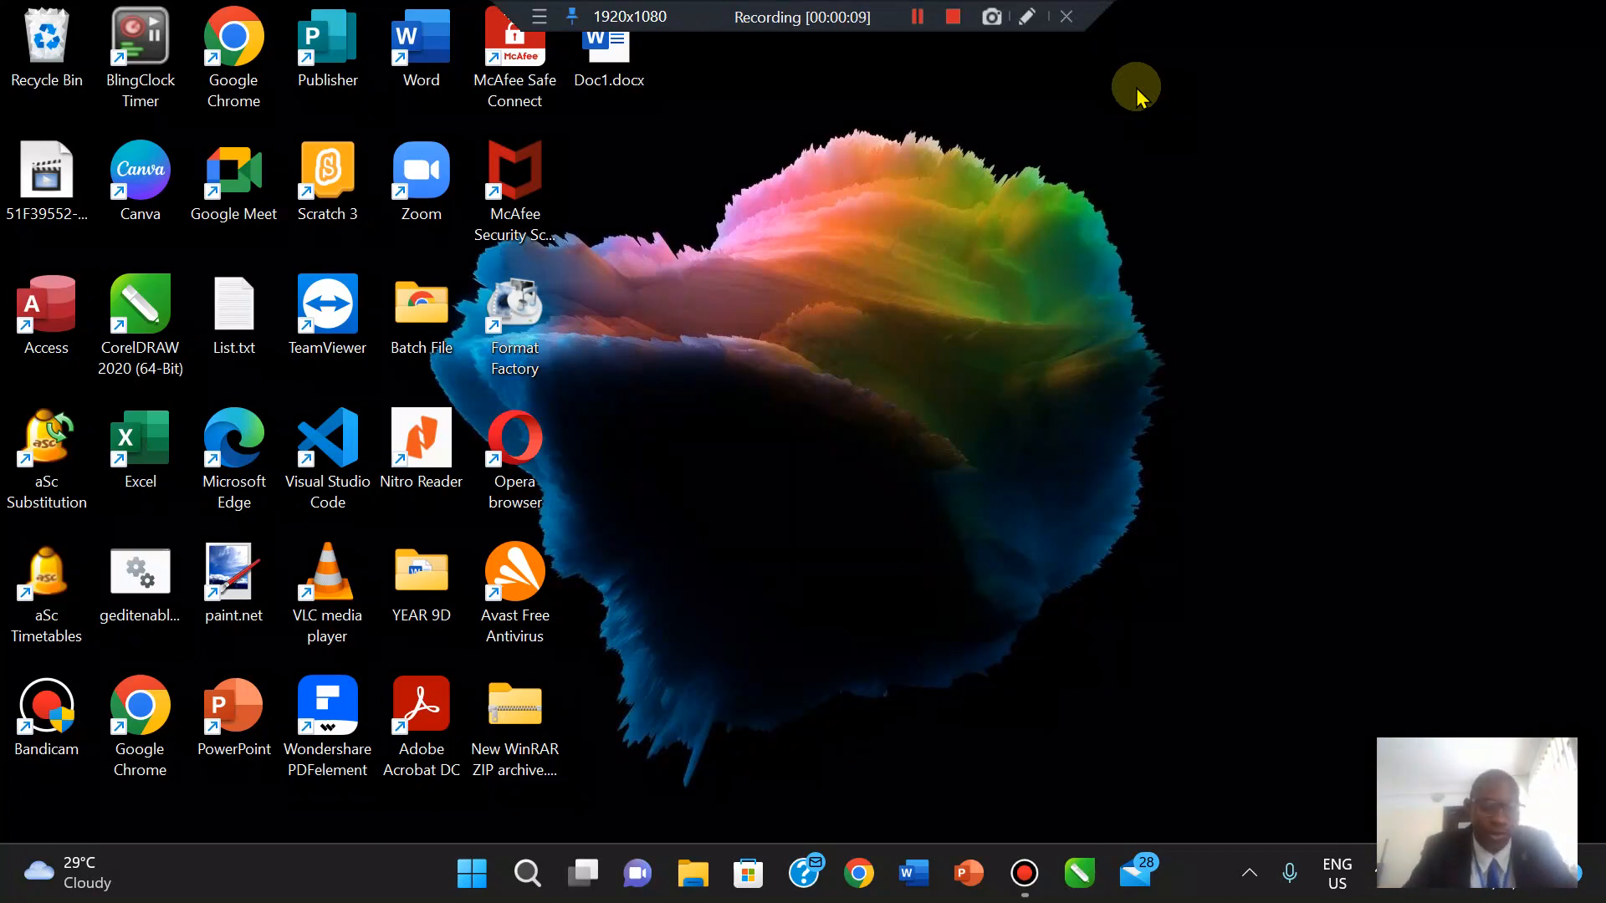
mouse_move(471, 873)
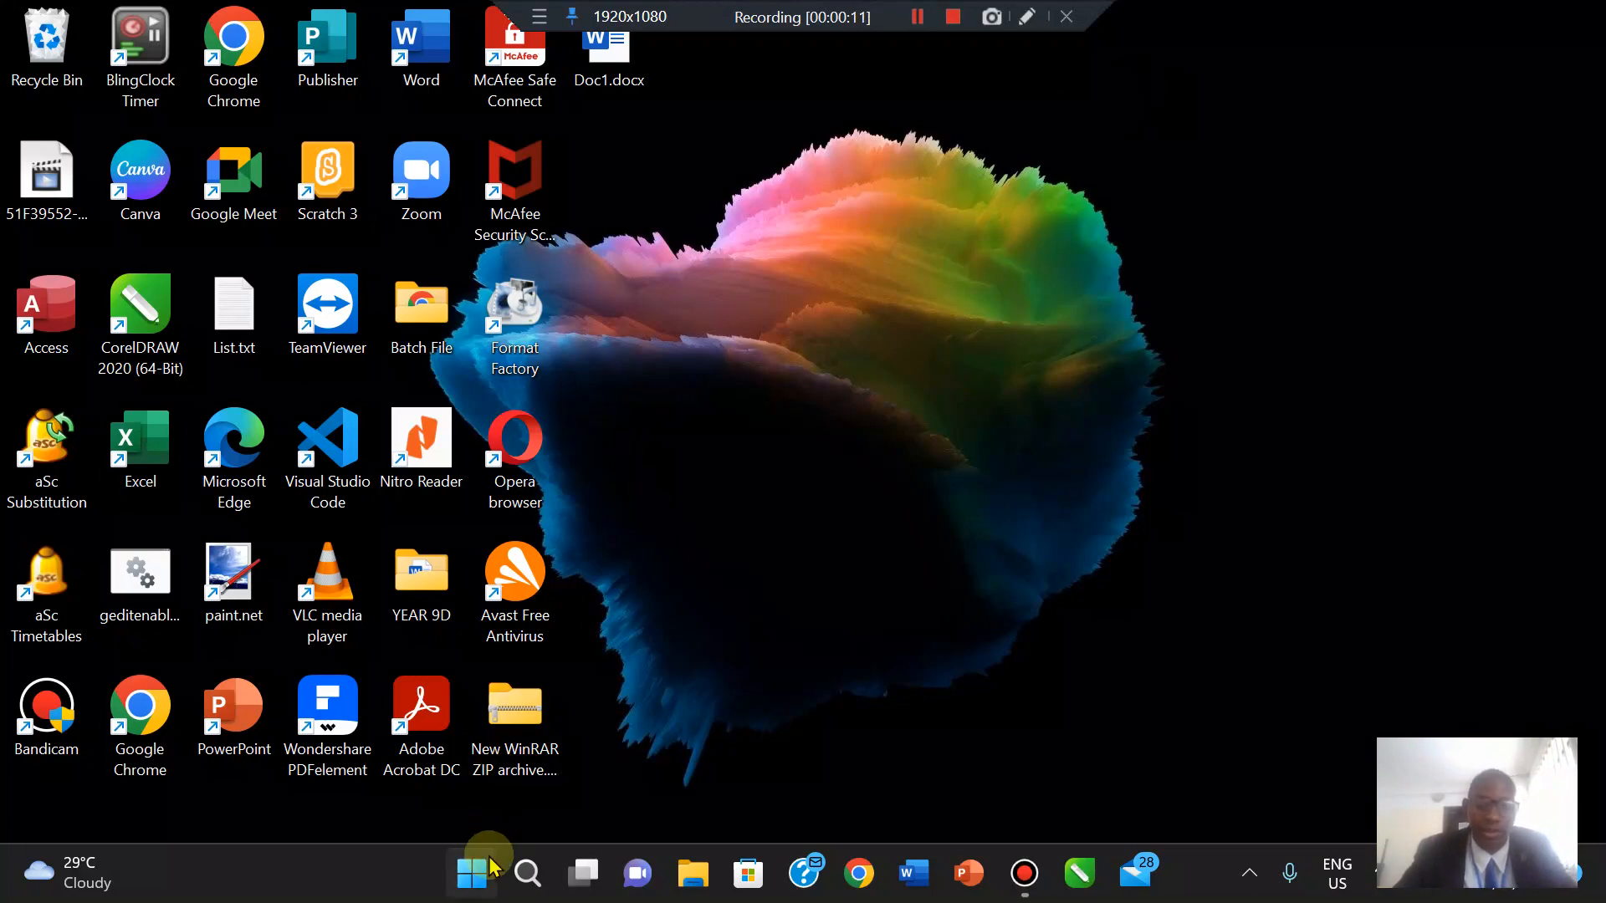
Launch Settings from Start and reach the System About page with device and Windows specifications.
left_click(472, 873)
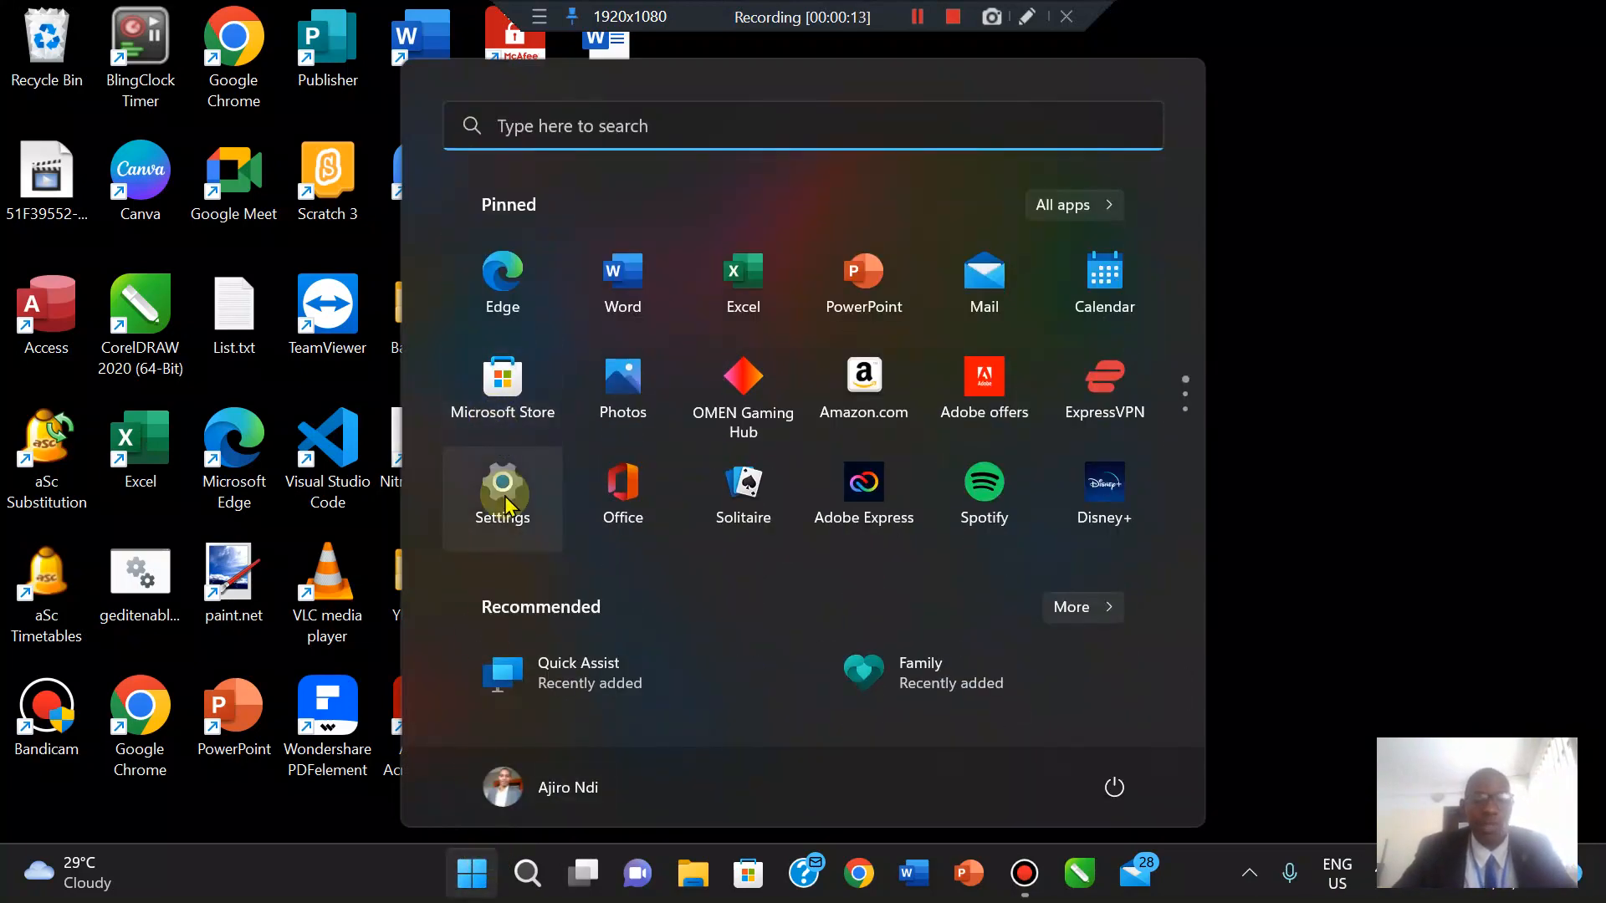
left_click(502, 495)
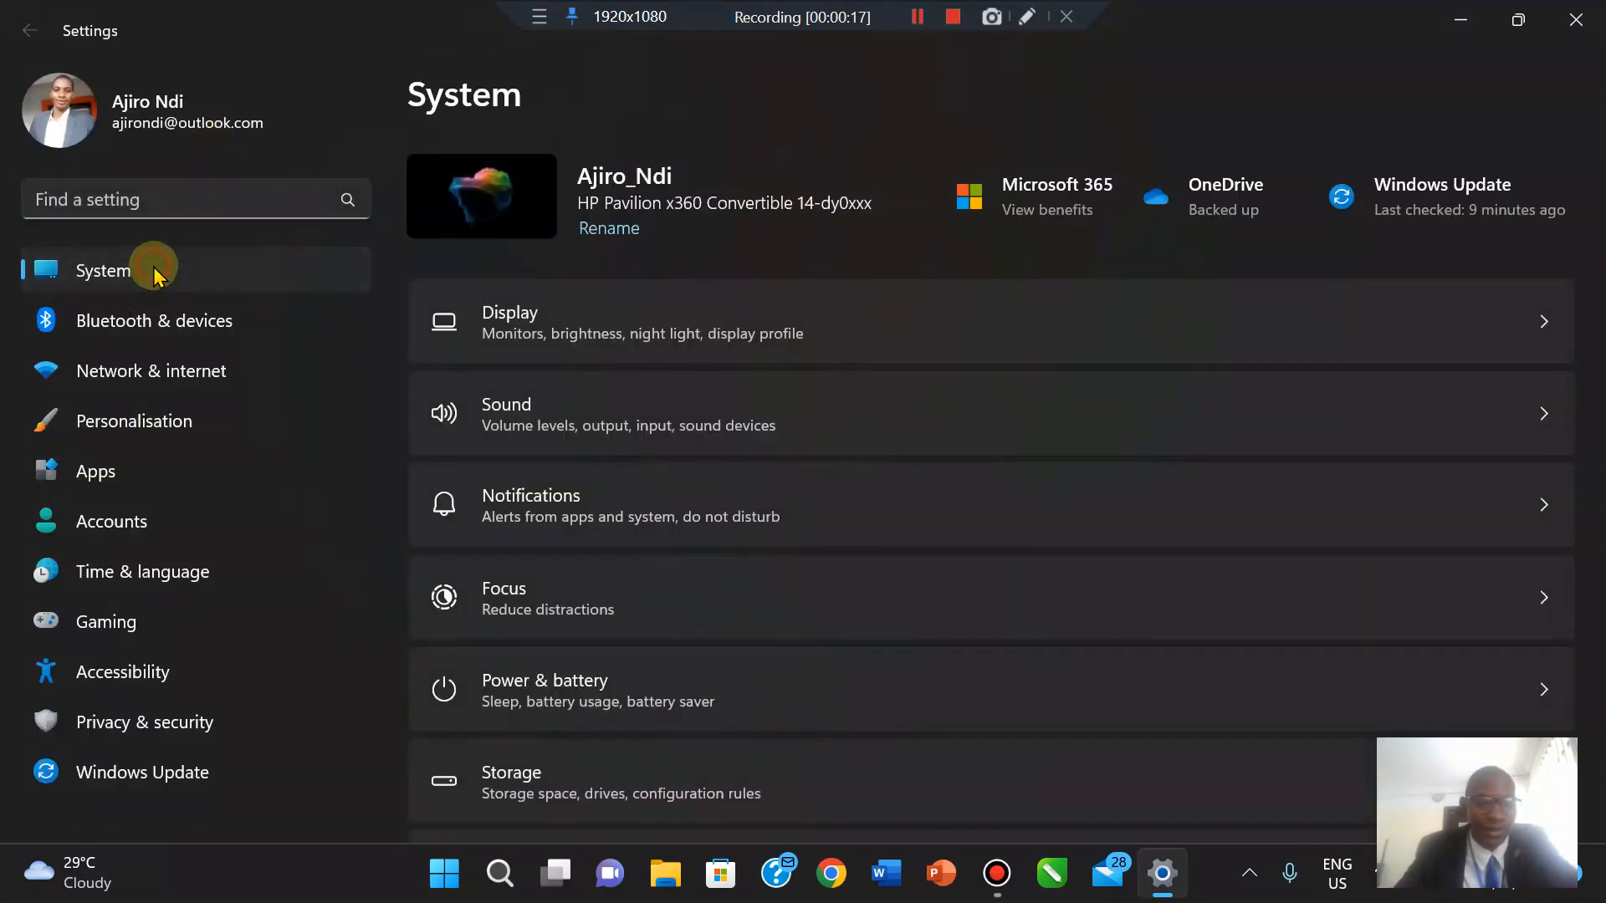
scroll("down", 3)
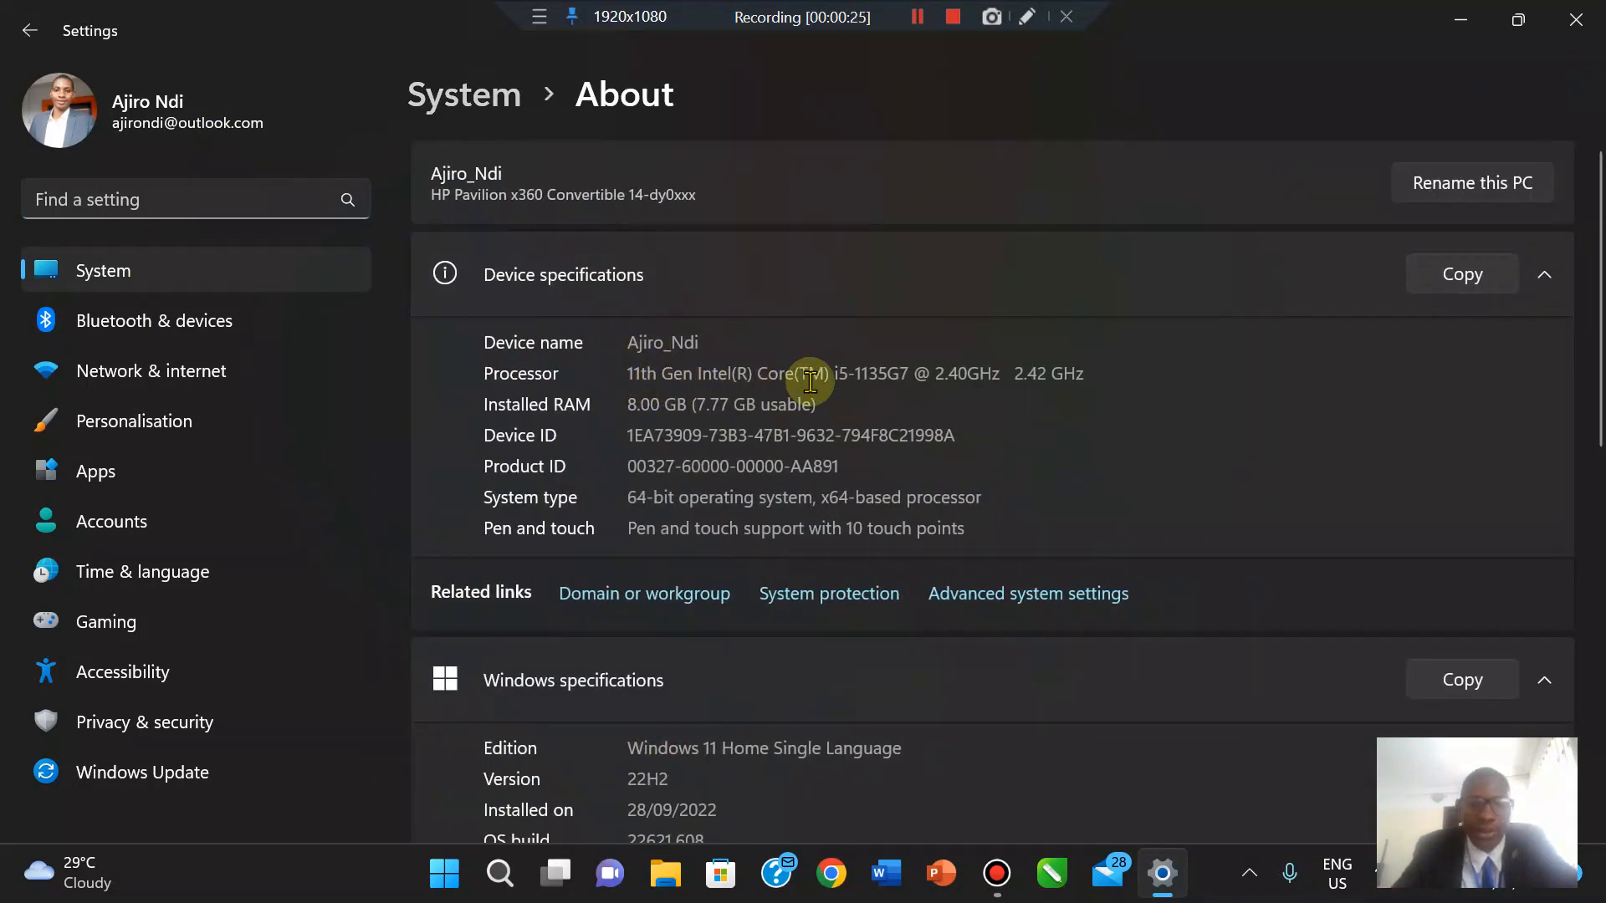
mouse_move(696, 413)
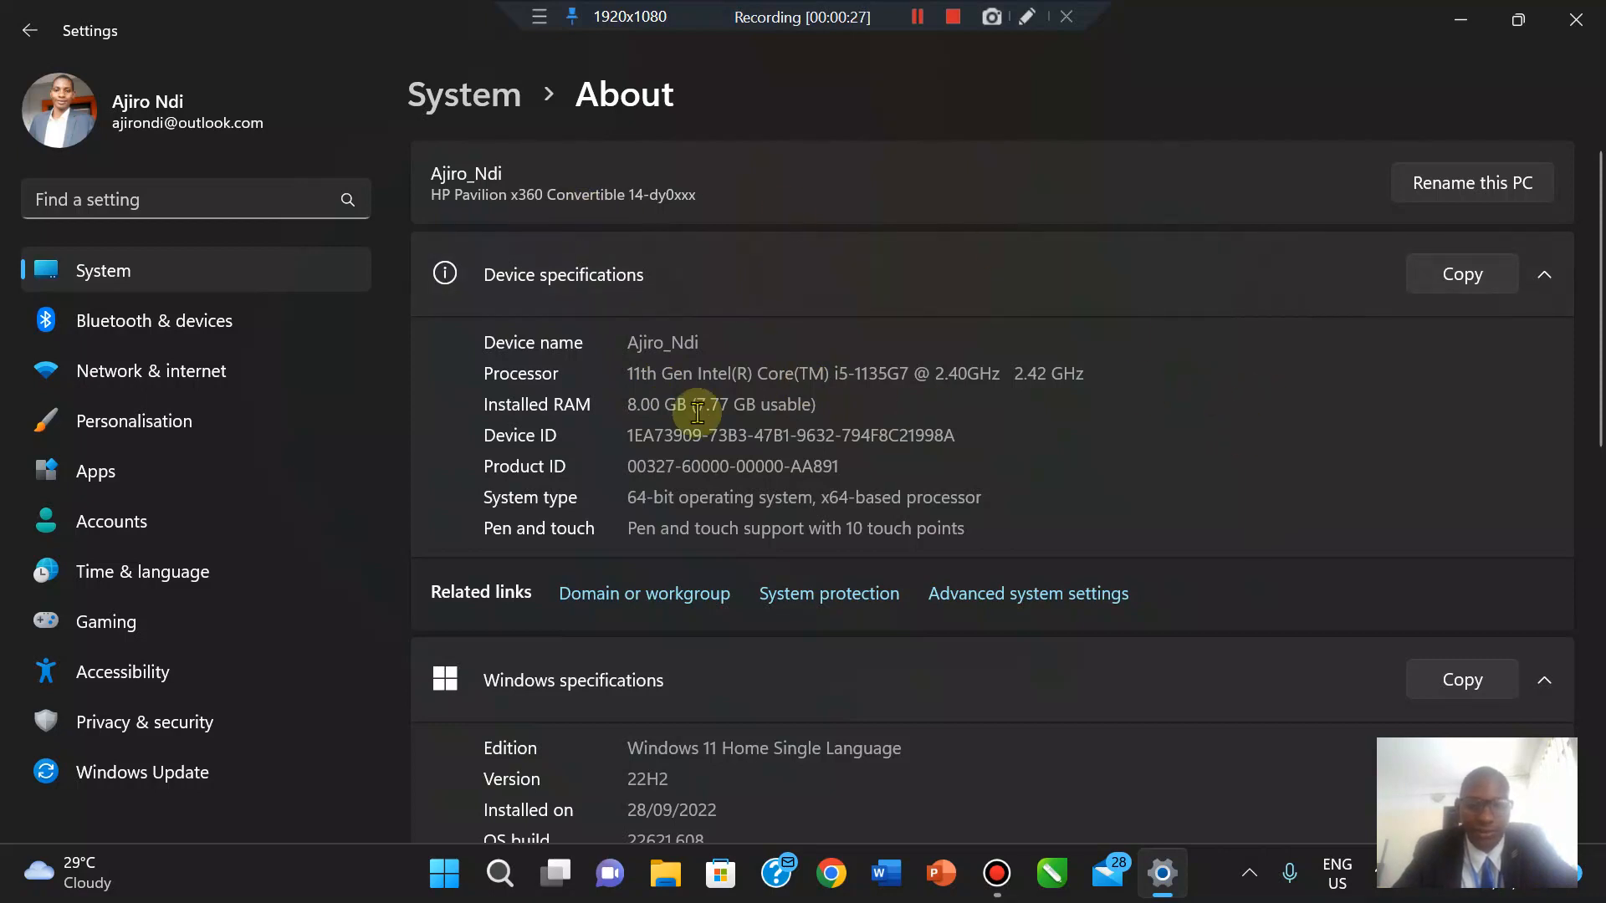
mouse_move(20, 29)
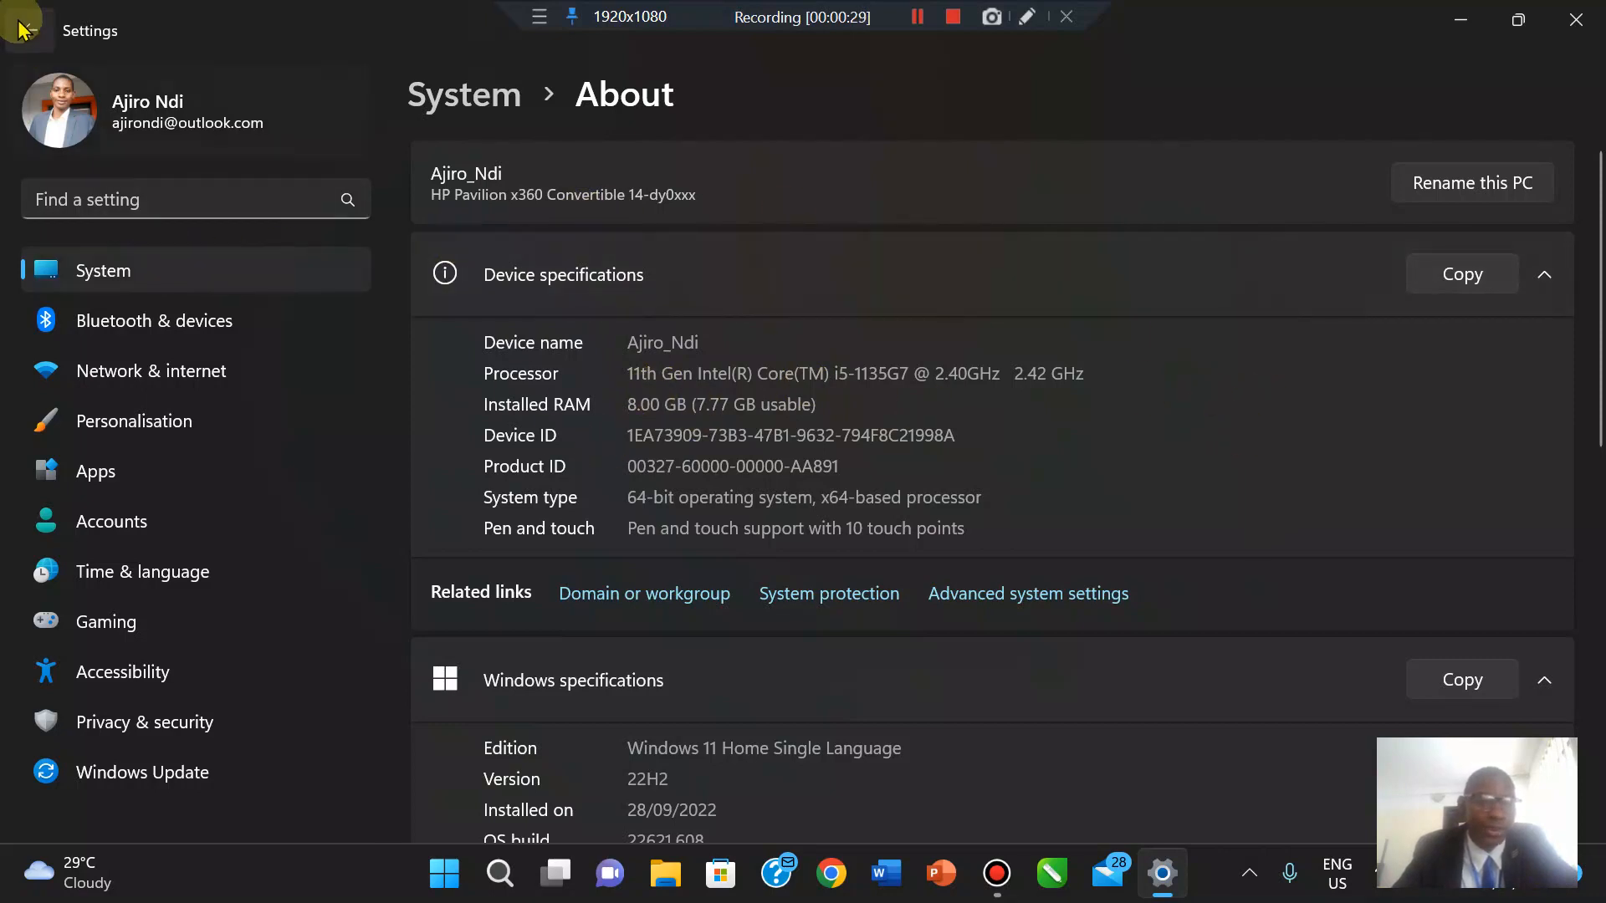
Go back from About to the main System page.
left_click(30, 30)
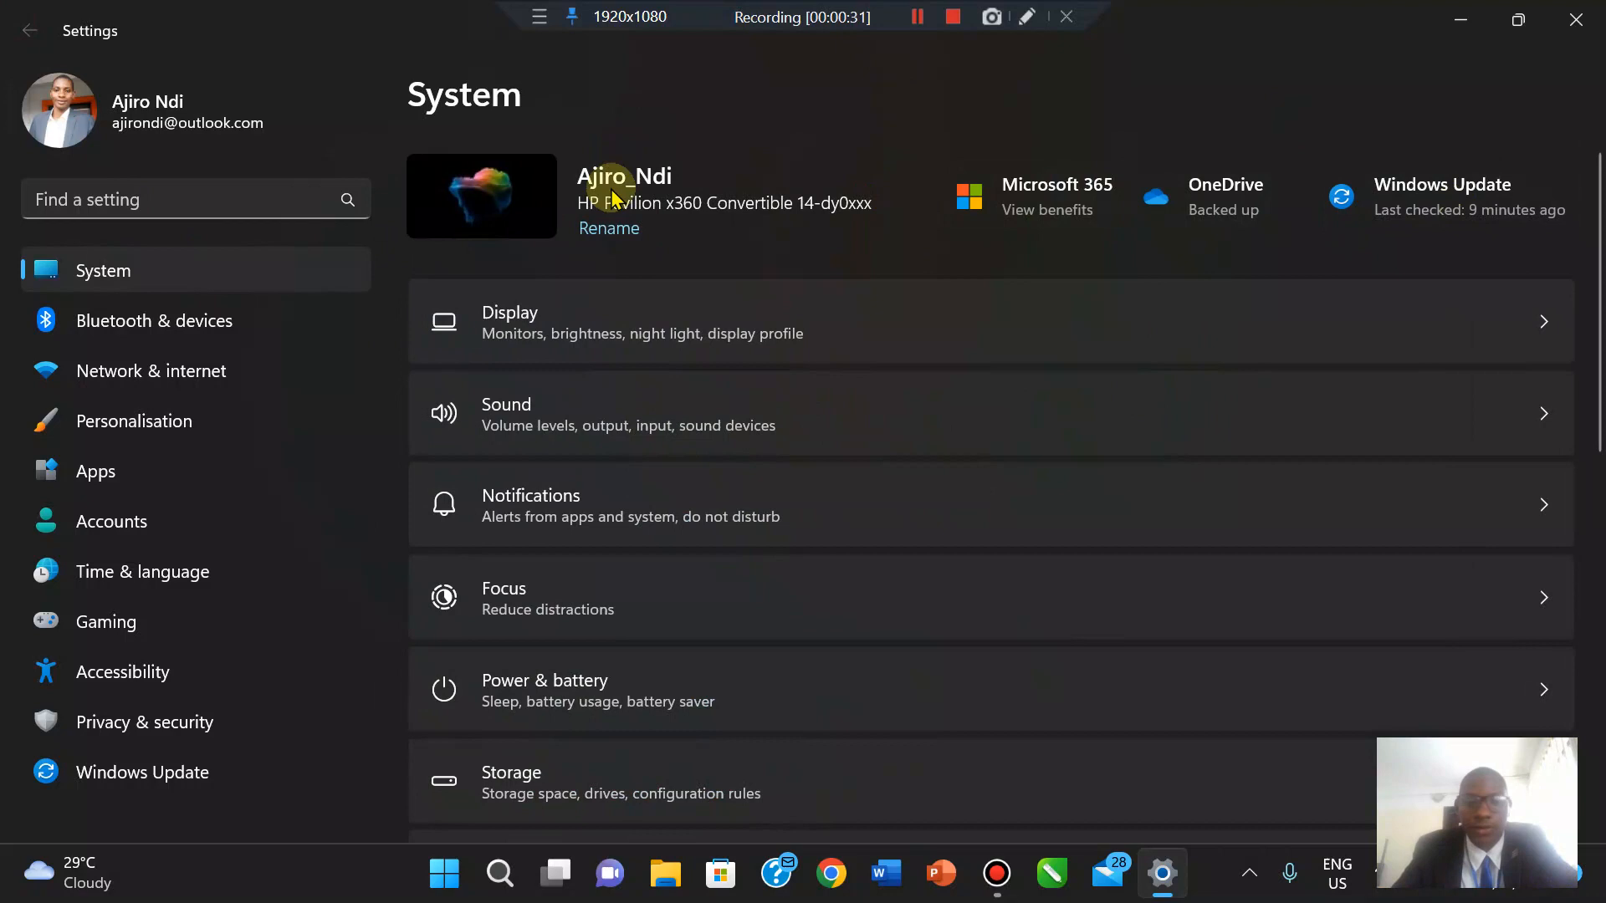
mouse_move(704, 223)
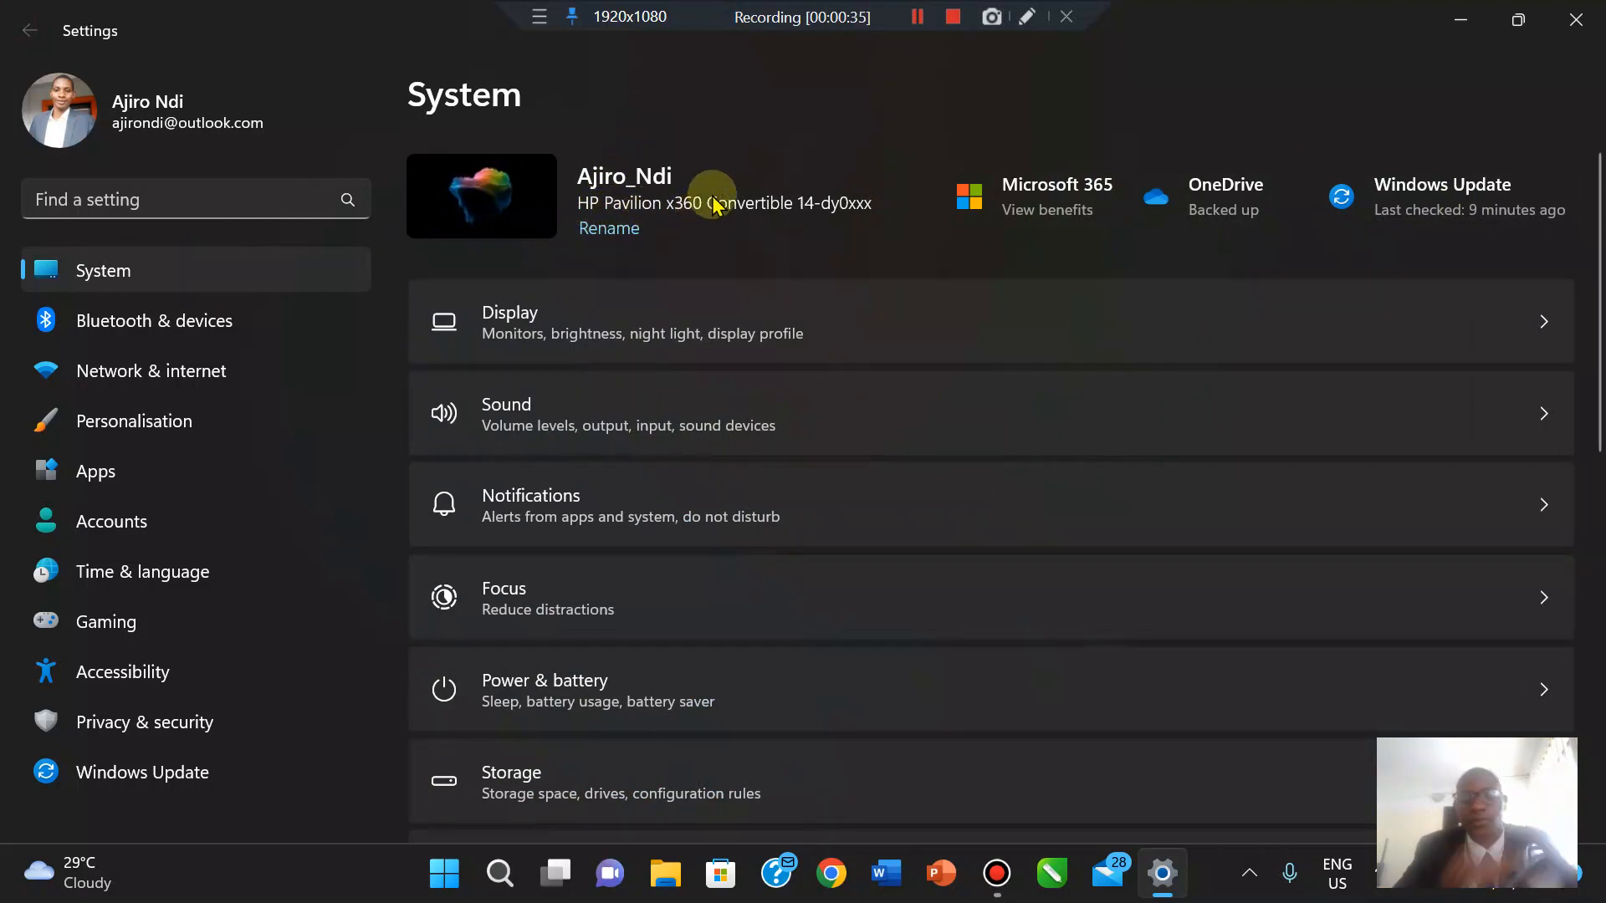
mouse_move(520, 271)
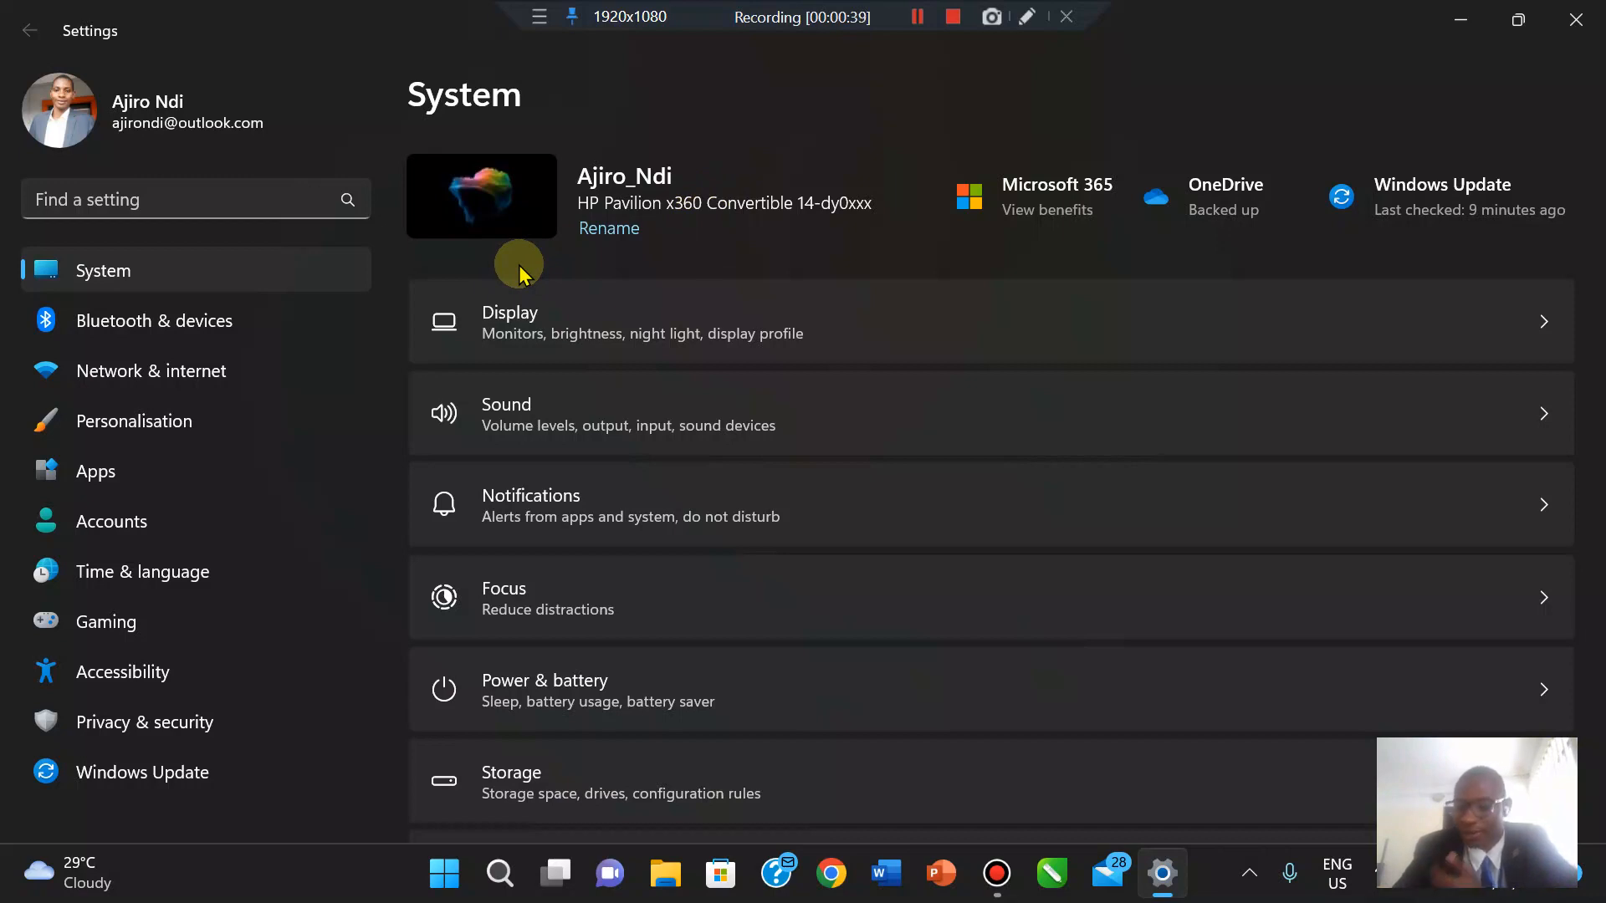
mouse_move(1506, 10)
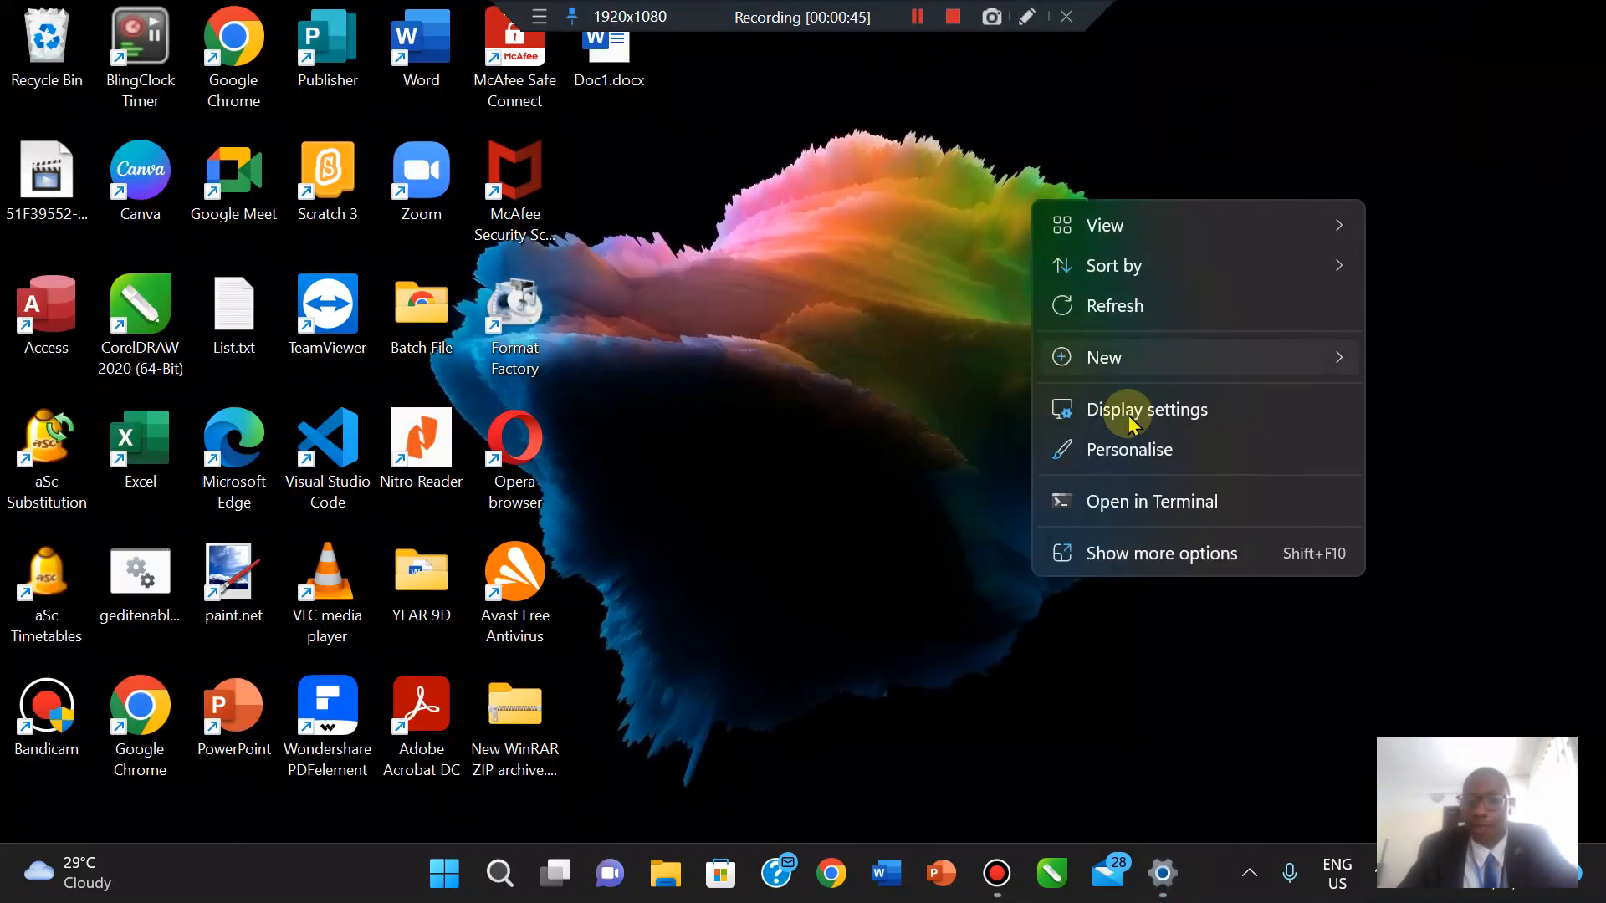
Reach the Advanced display page showing the internal display's resolution, refresh rate and colour details.
left_click(1146, 408)
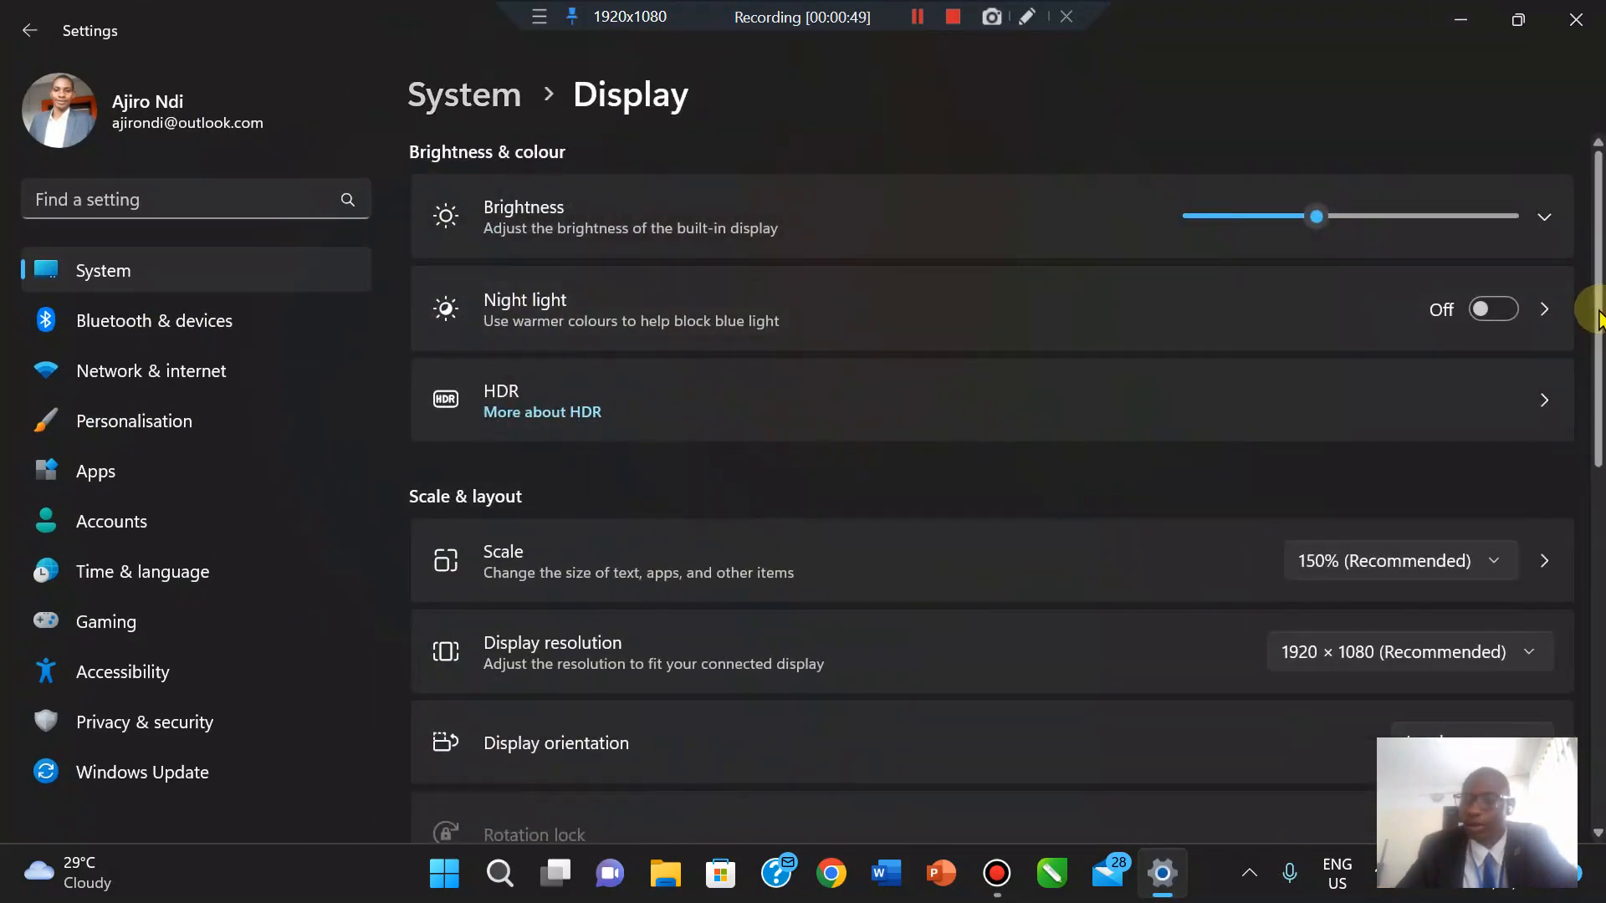
scroll("down", 3)
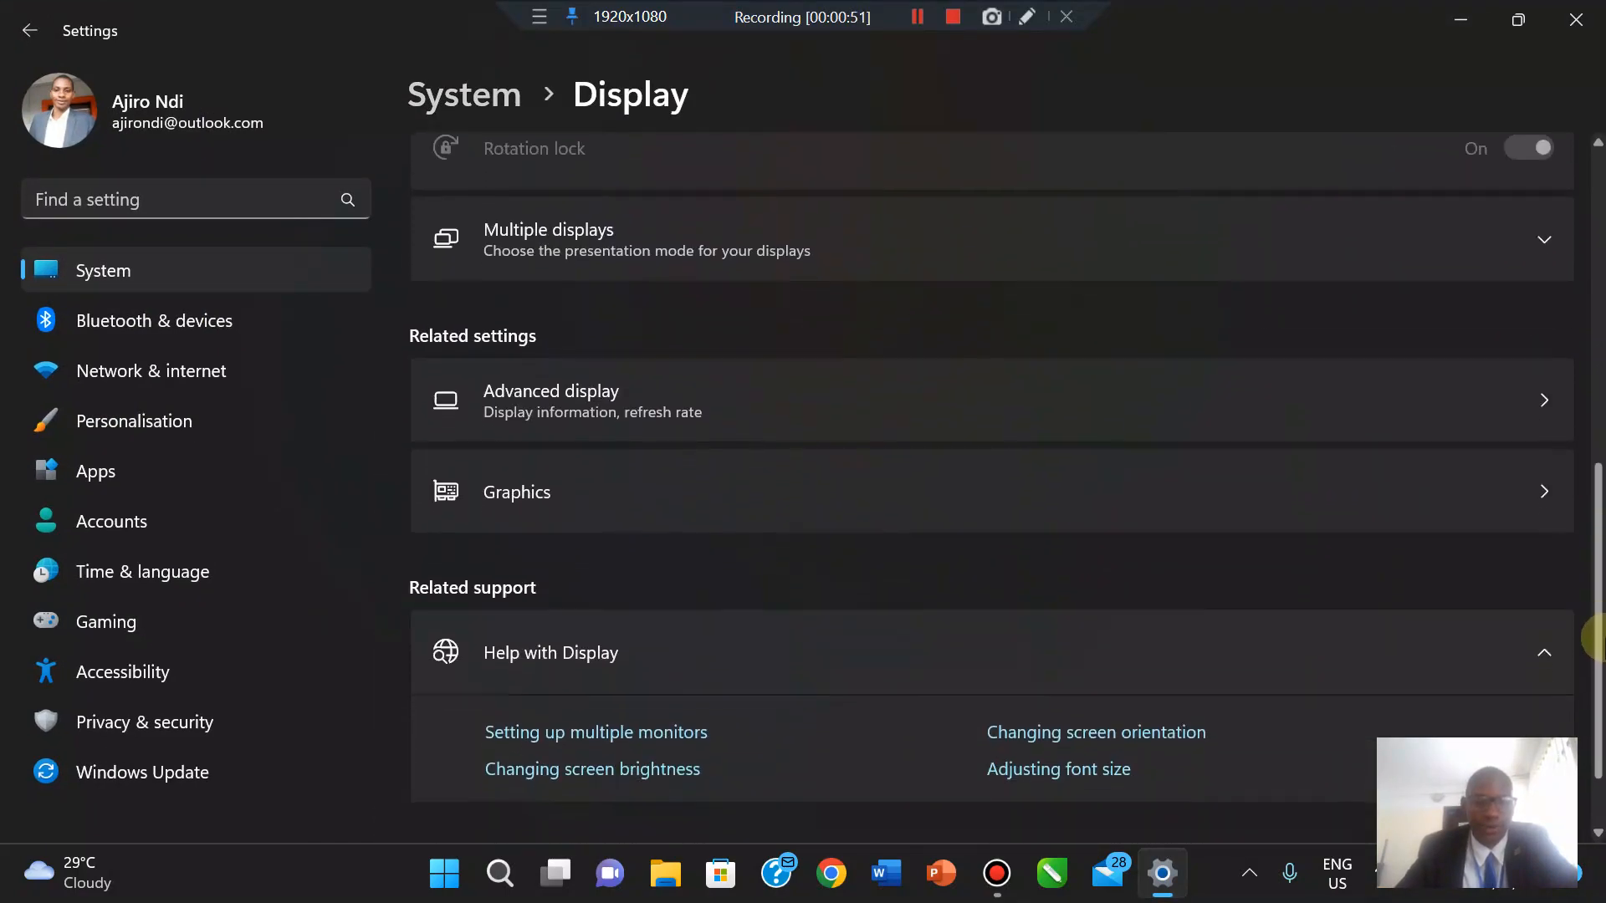
scroll("up", 3)
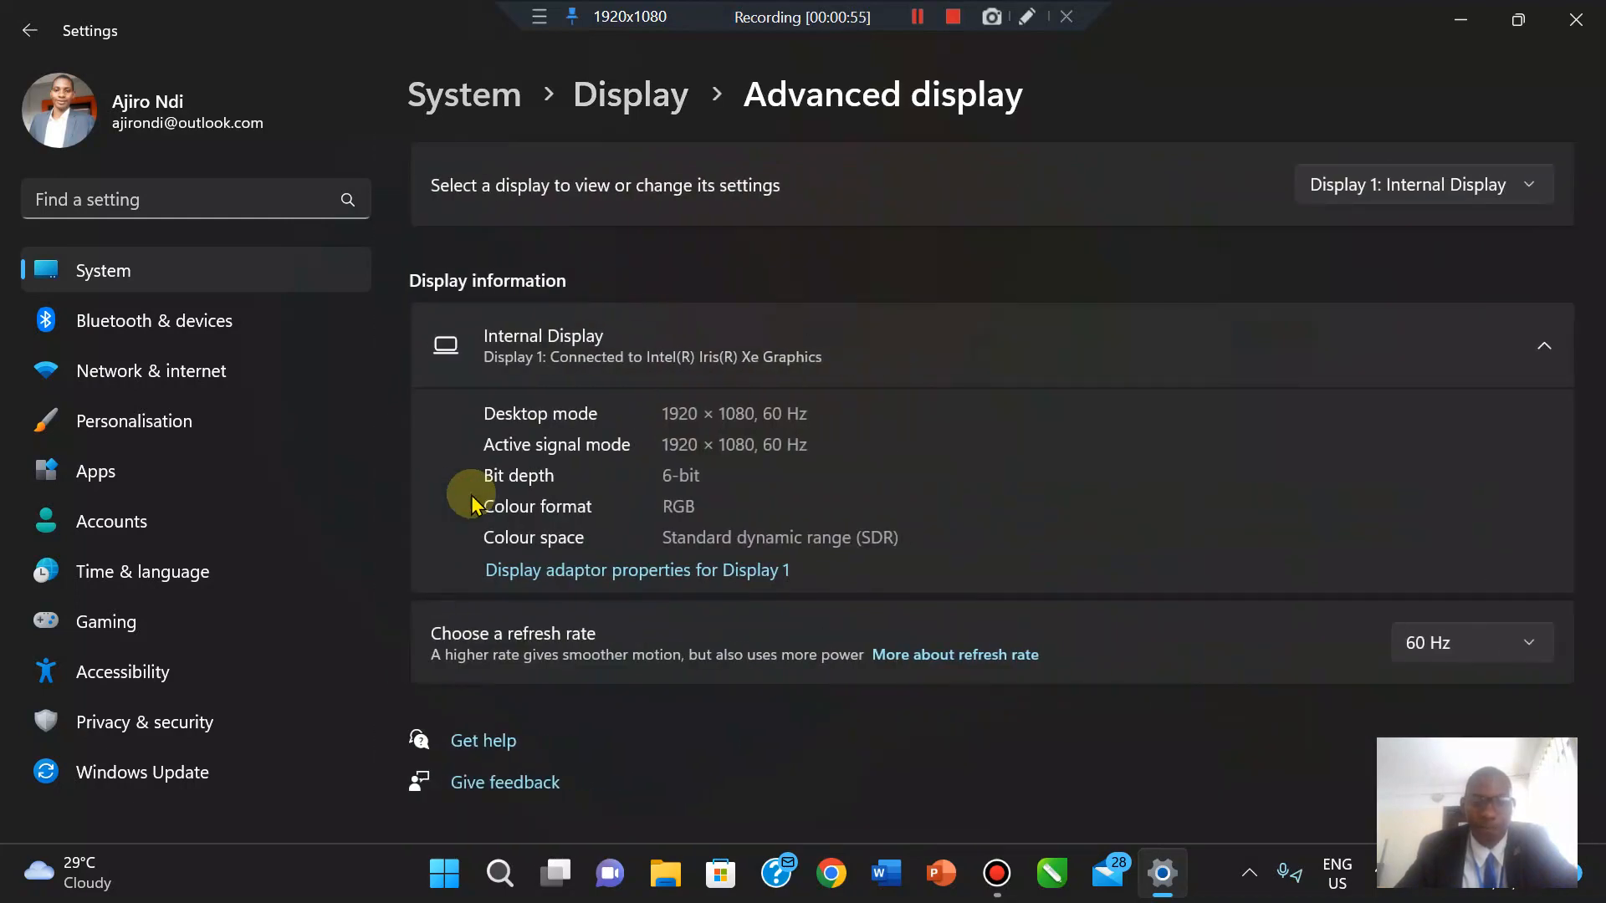
mouse_move(516, 363)
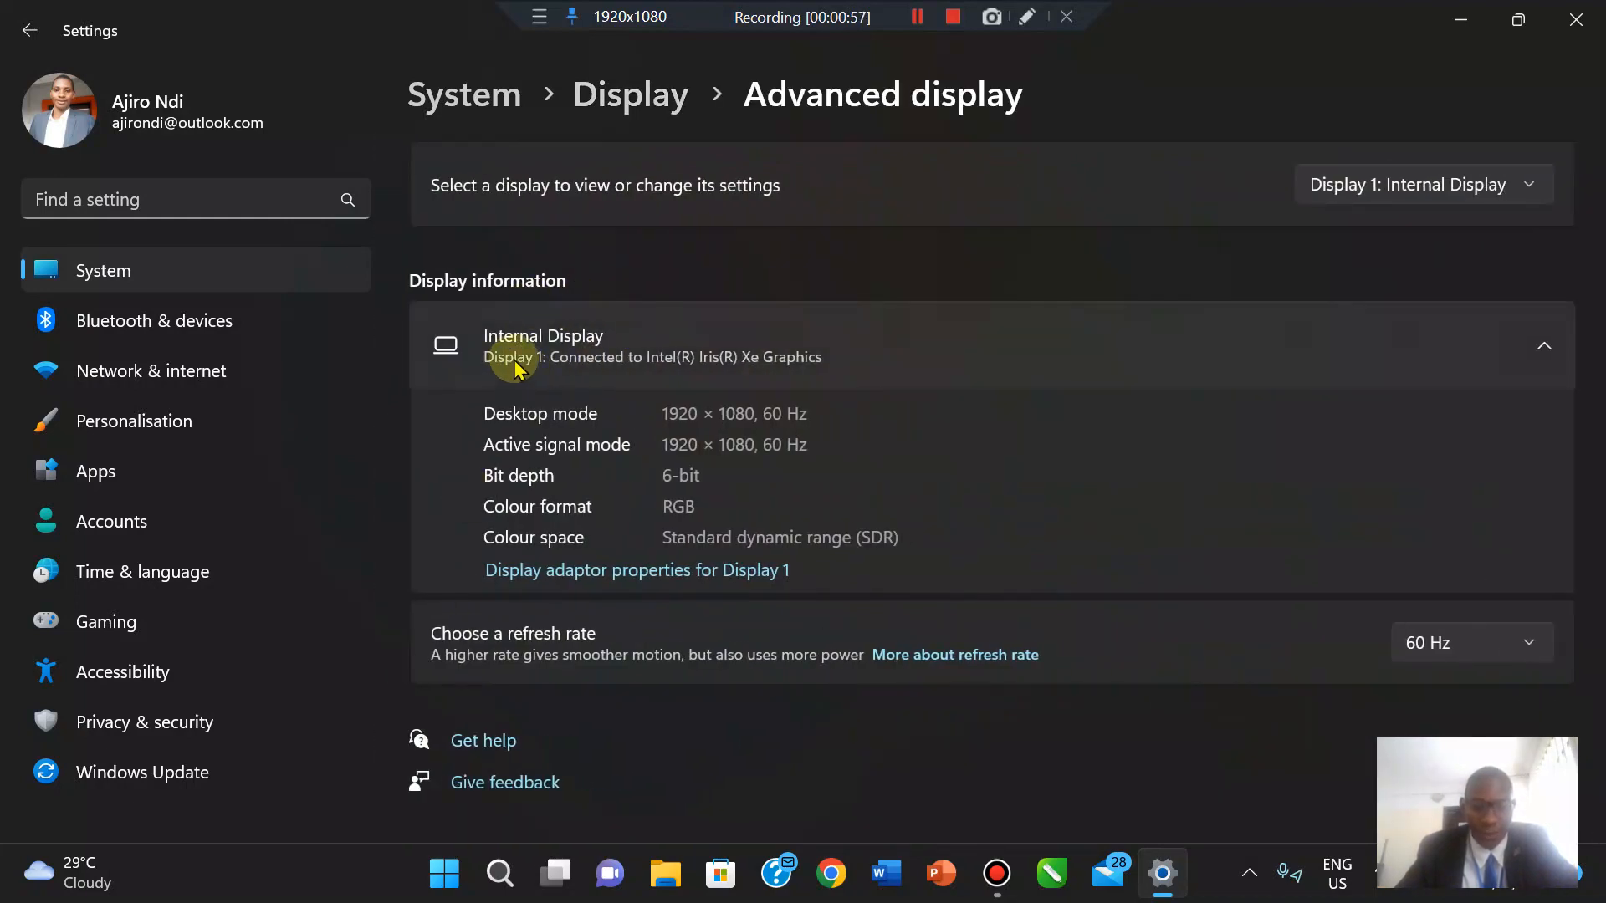
mouse_move(768, 368)
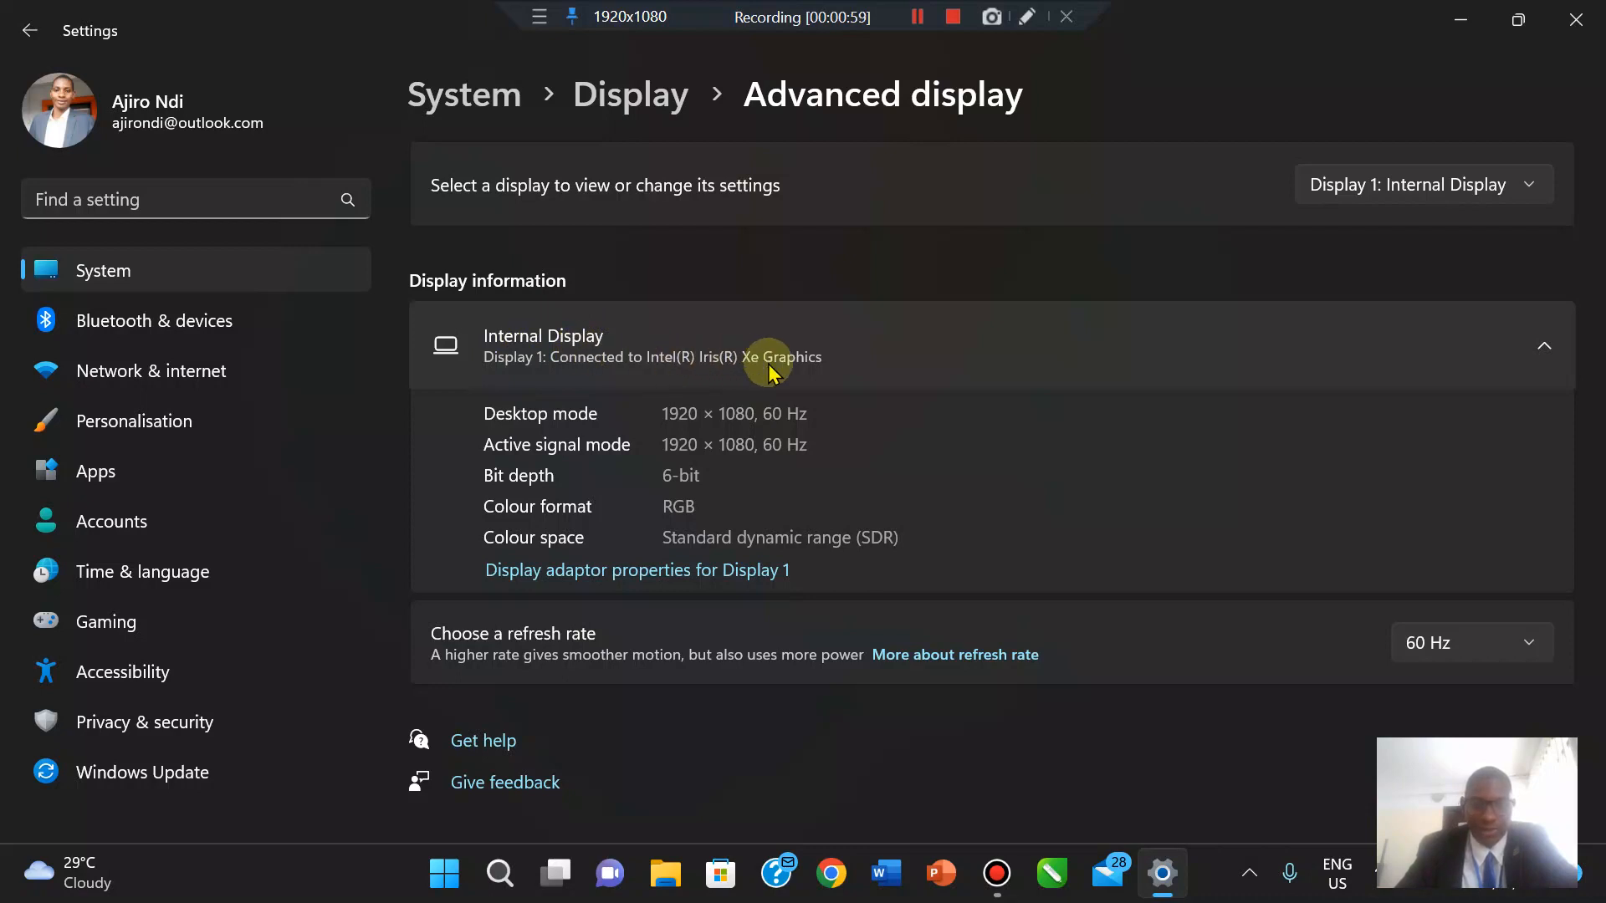
mouse_move(824, 380)
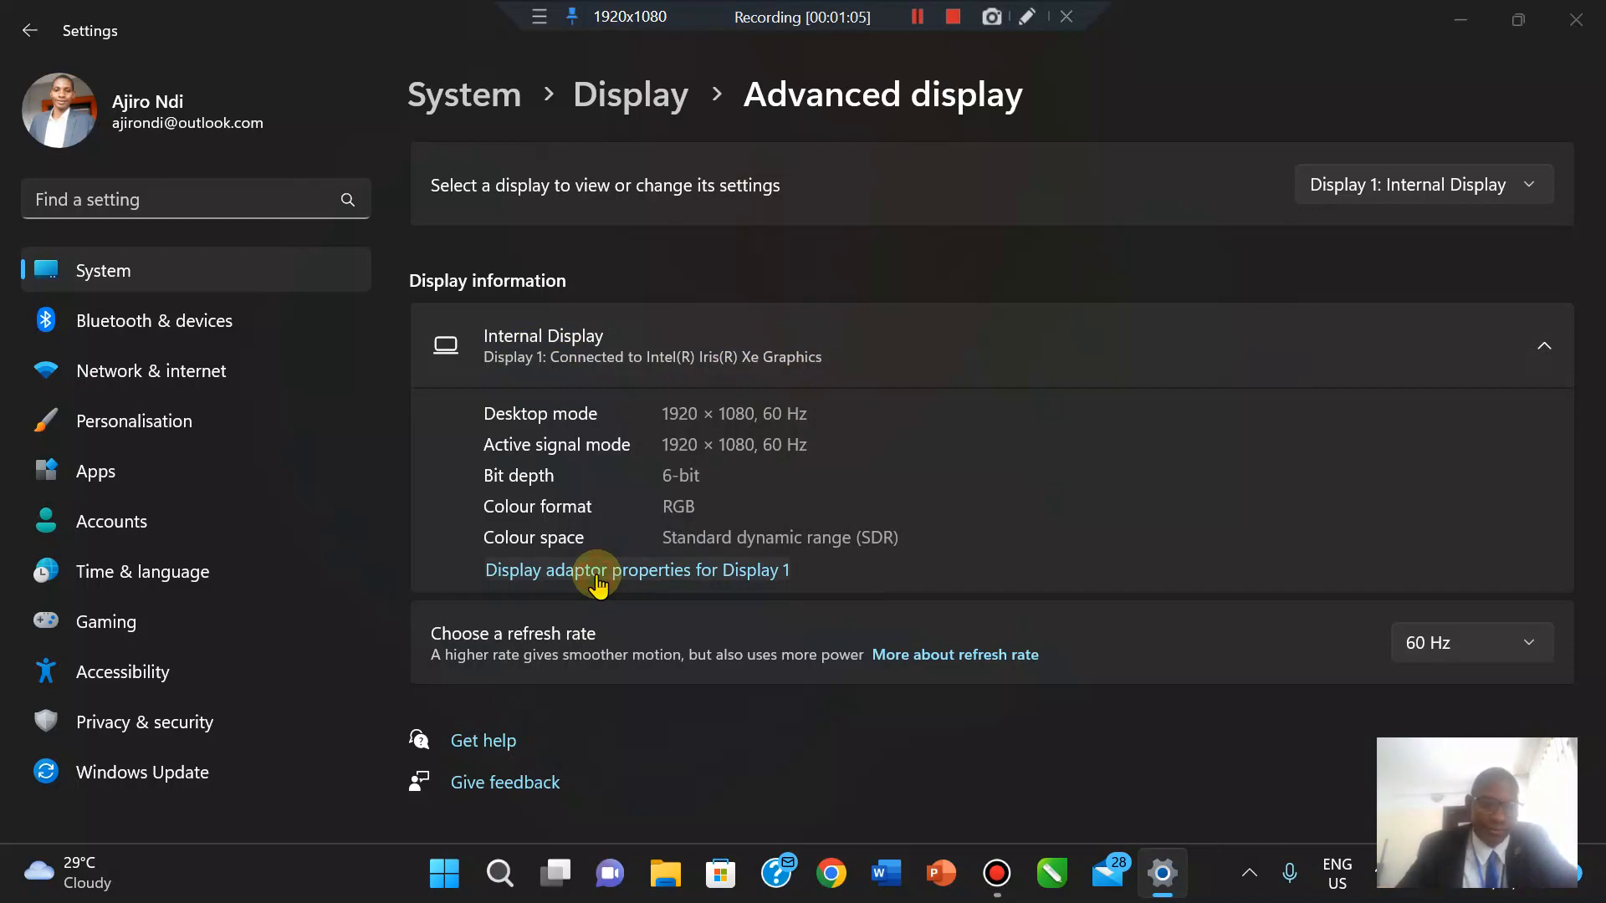
Show the display adapter properties for Display 1 with 4107 MB total available graphics memory.
left_click(636, 571)
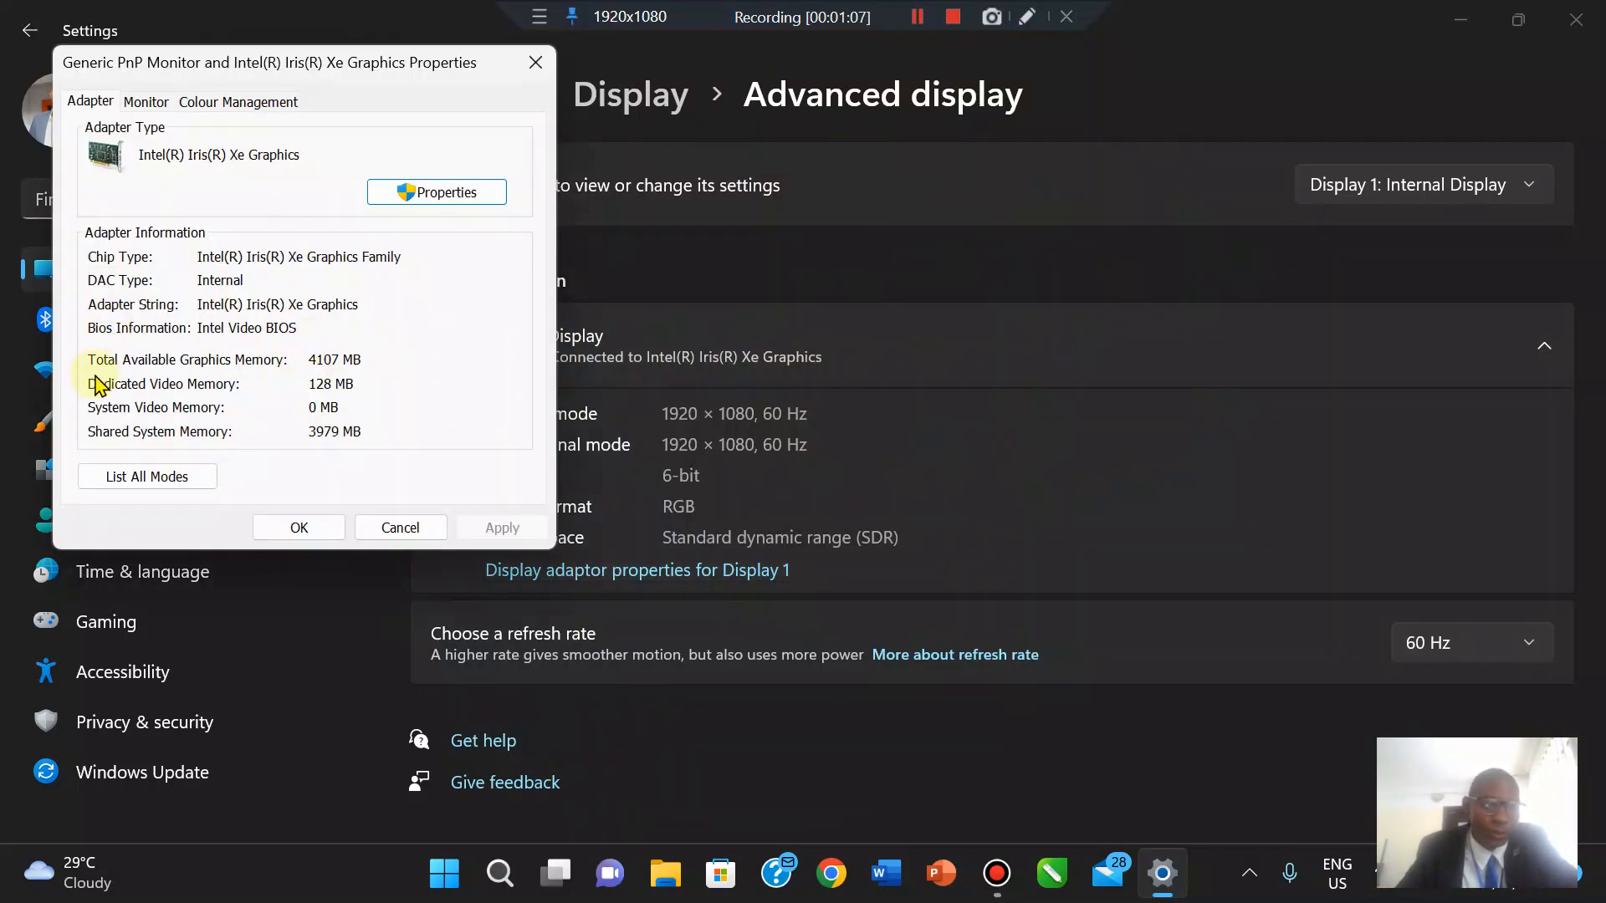
mouse_move(326, 368)
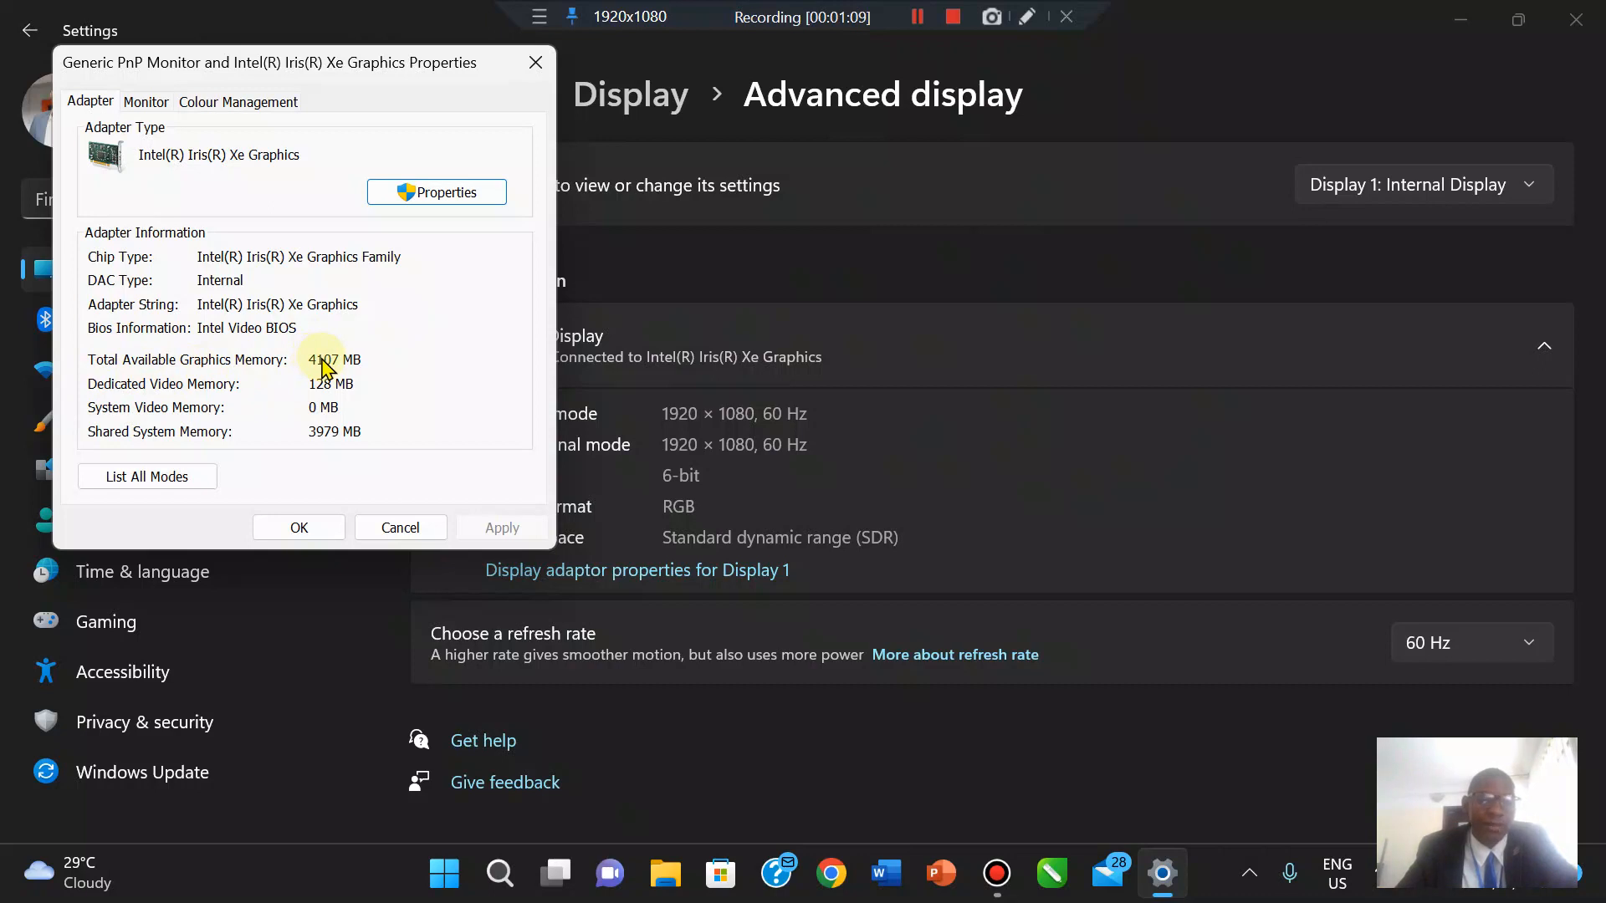
mouse_move(352, 438)
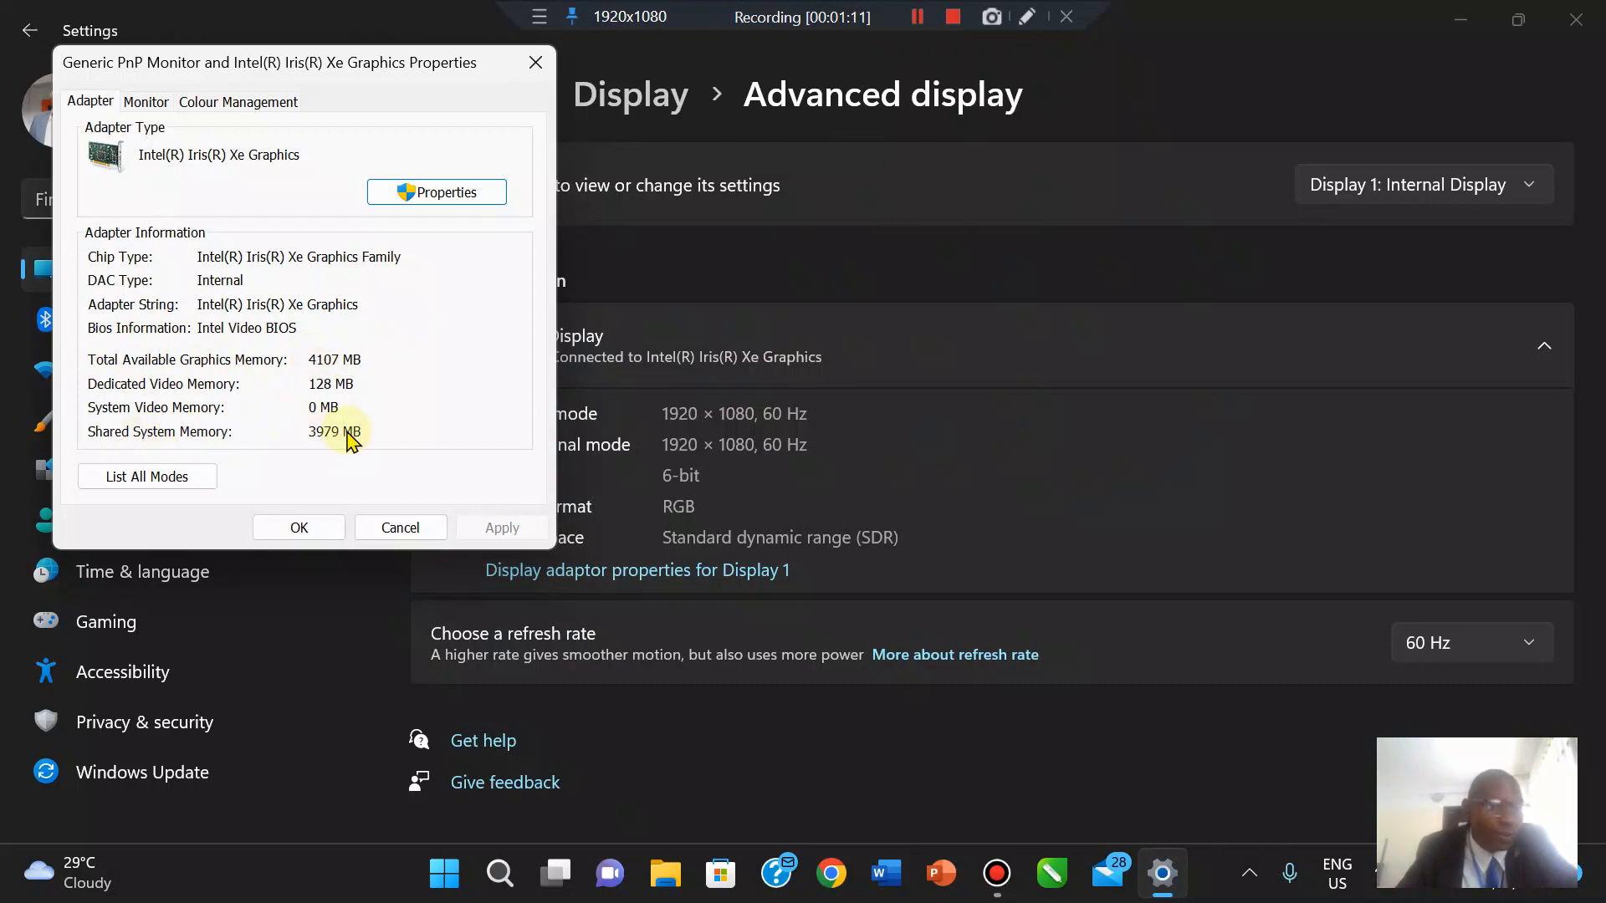
mouse_move(338, 455)
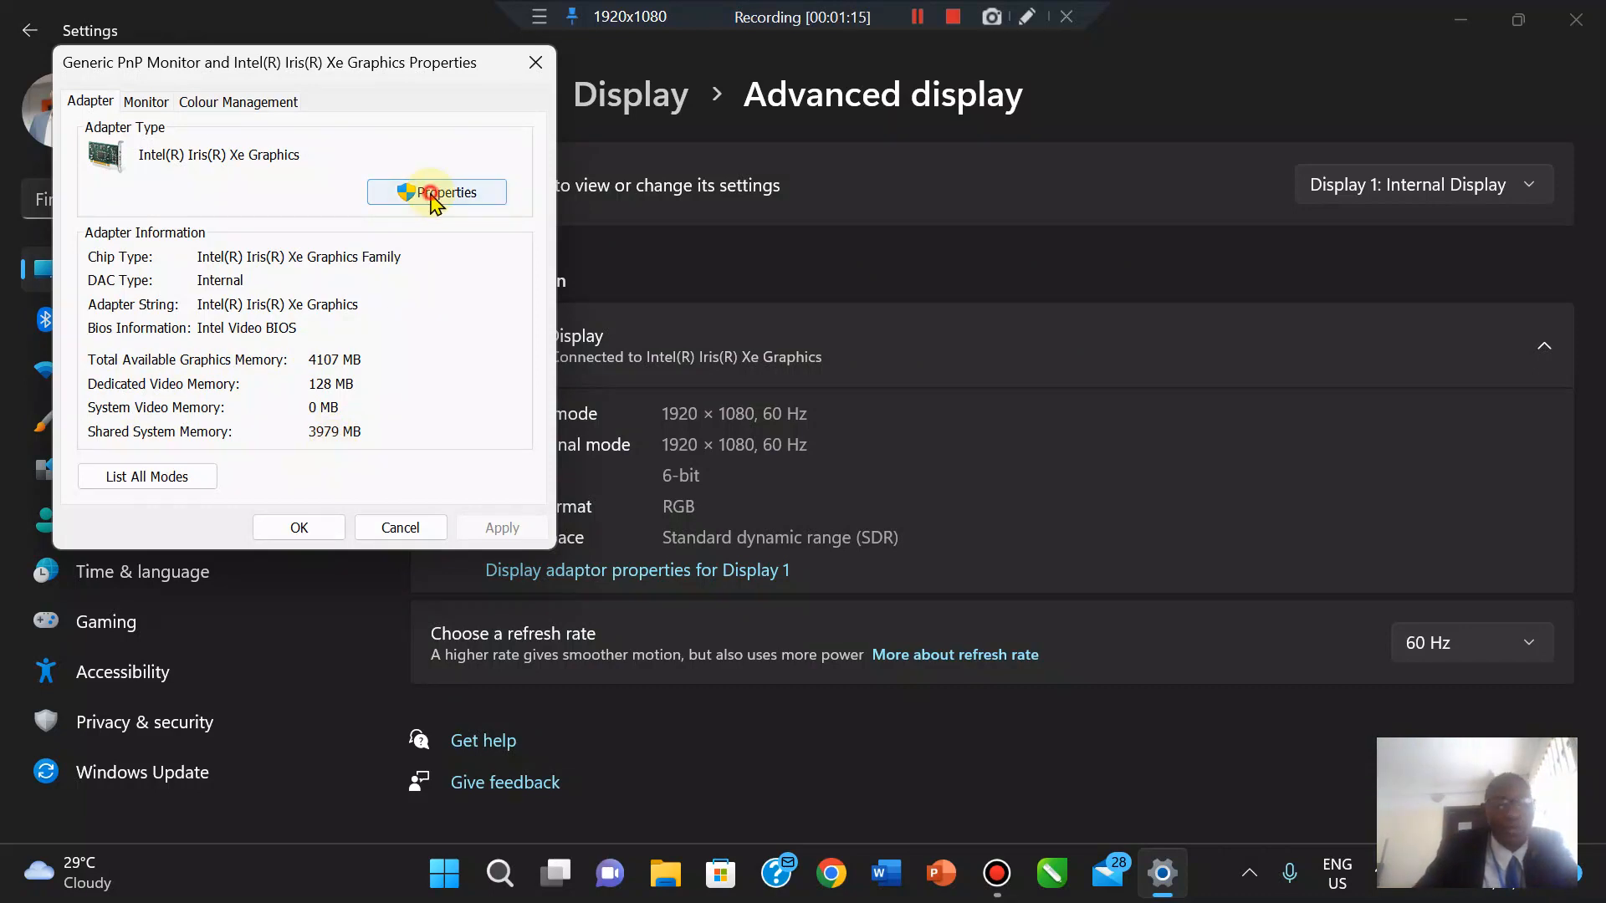
Show the Intel Iris Xe Graphics device properties reporting the device works properly.
left_click(436, 193)
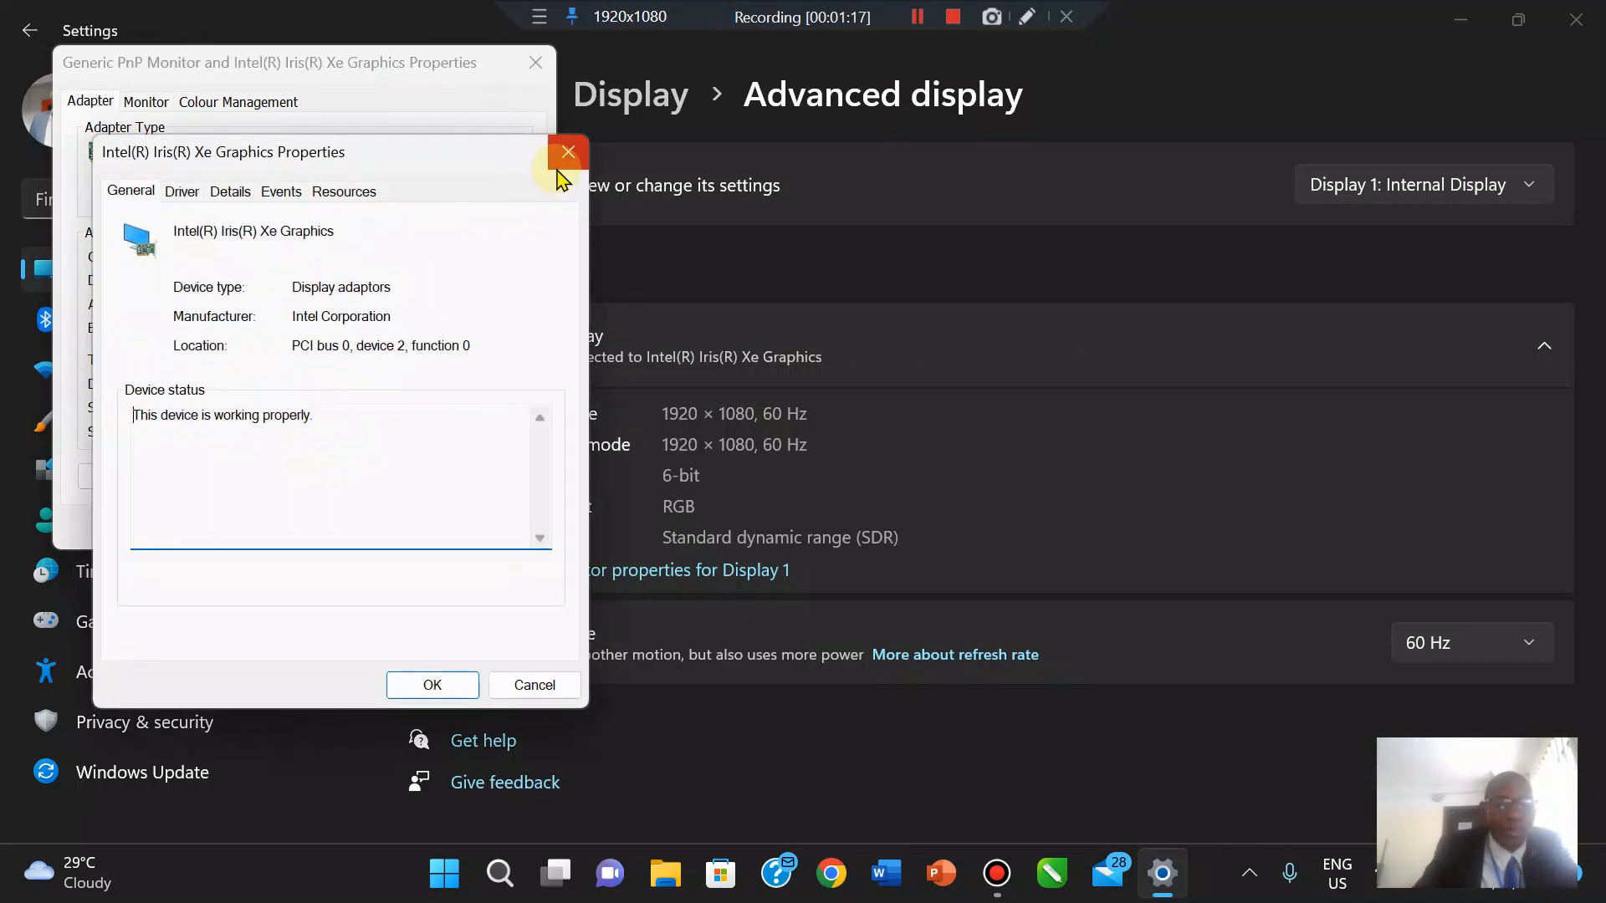
mouse_move(266, 251)
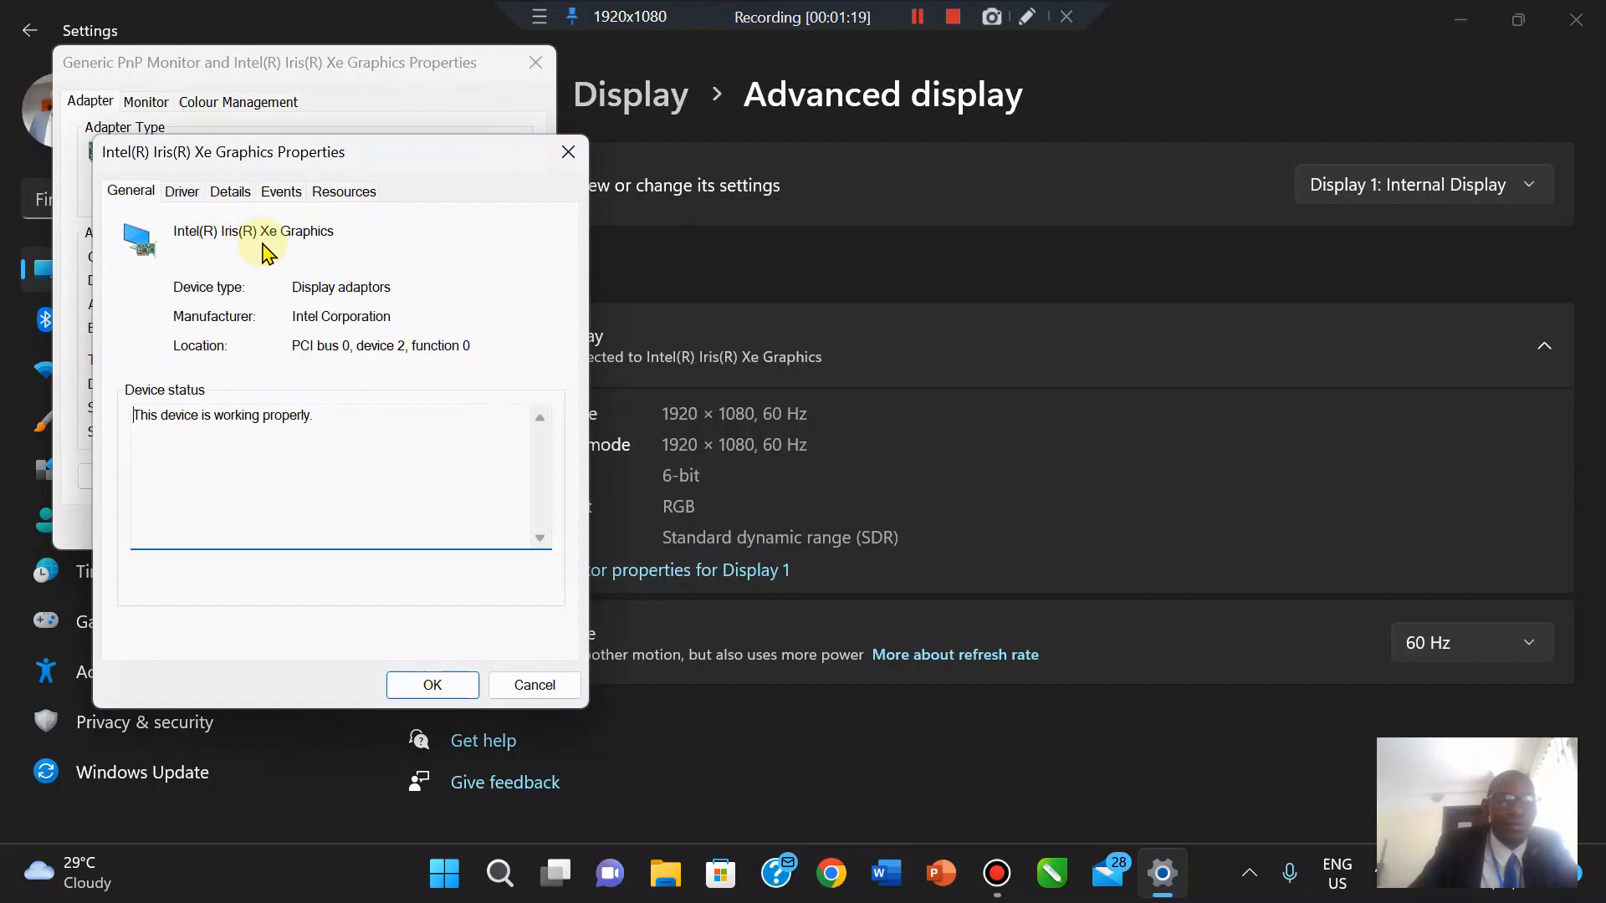
mouse_move(612, 173)
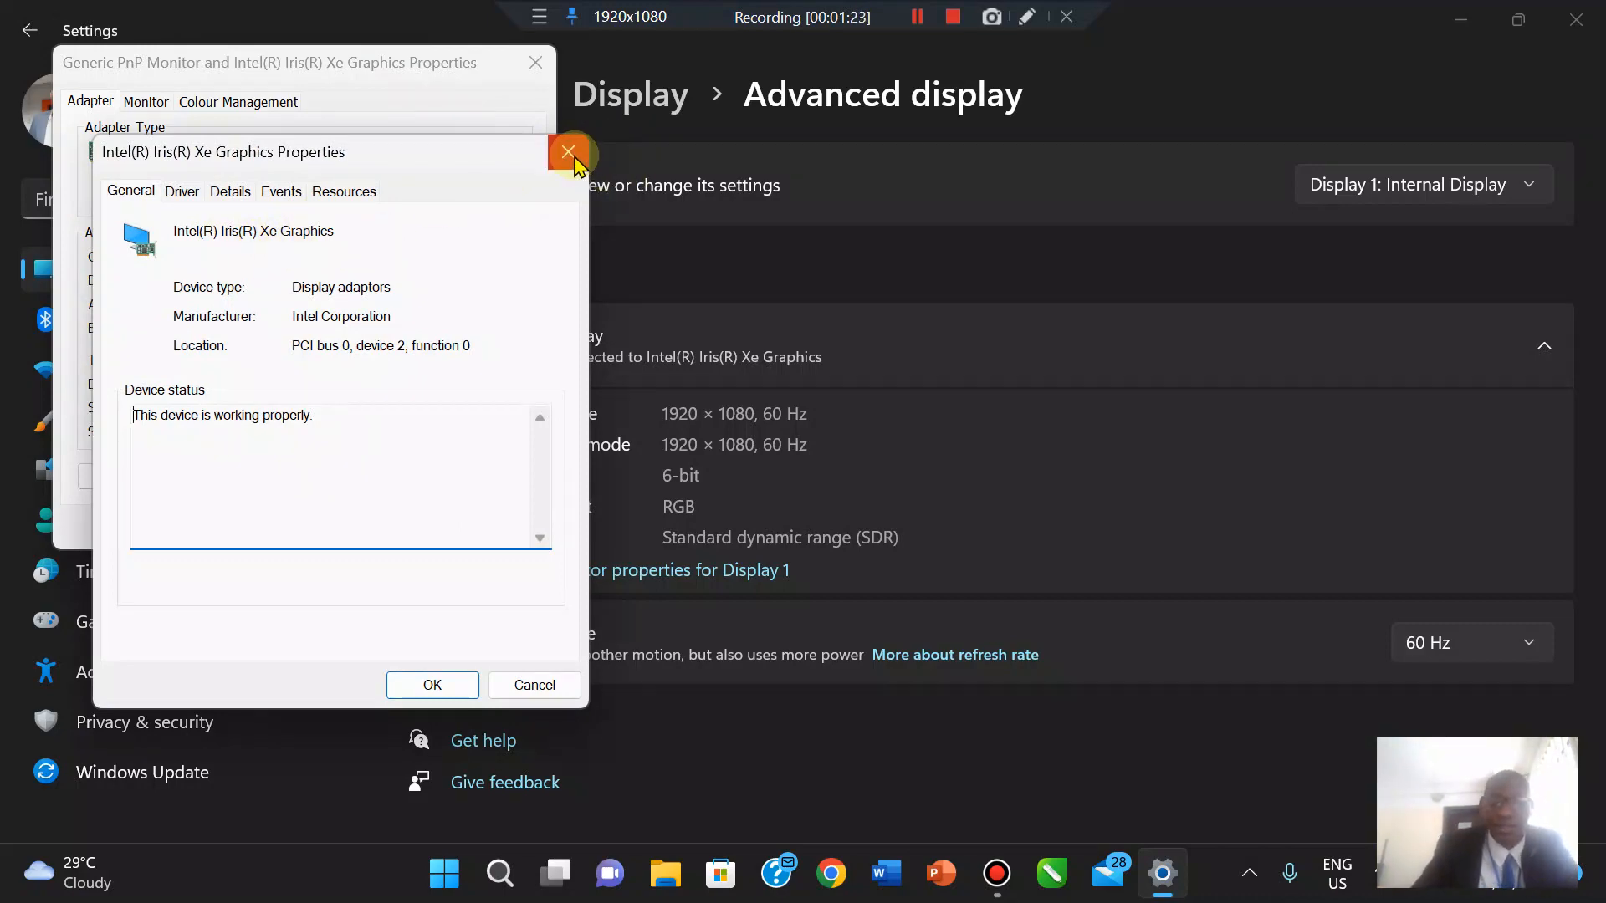
Close the Intel Iris Xe Graphics device properties, keeping the adapter memory details visible.
left_click(569, 152)
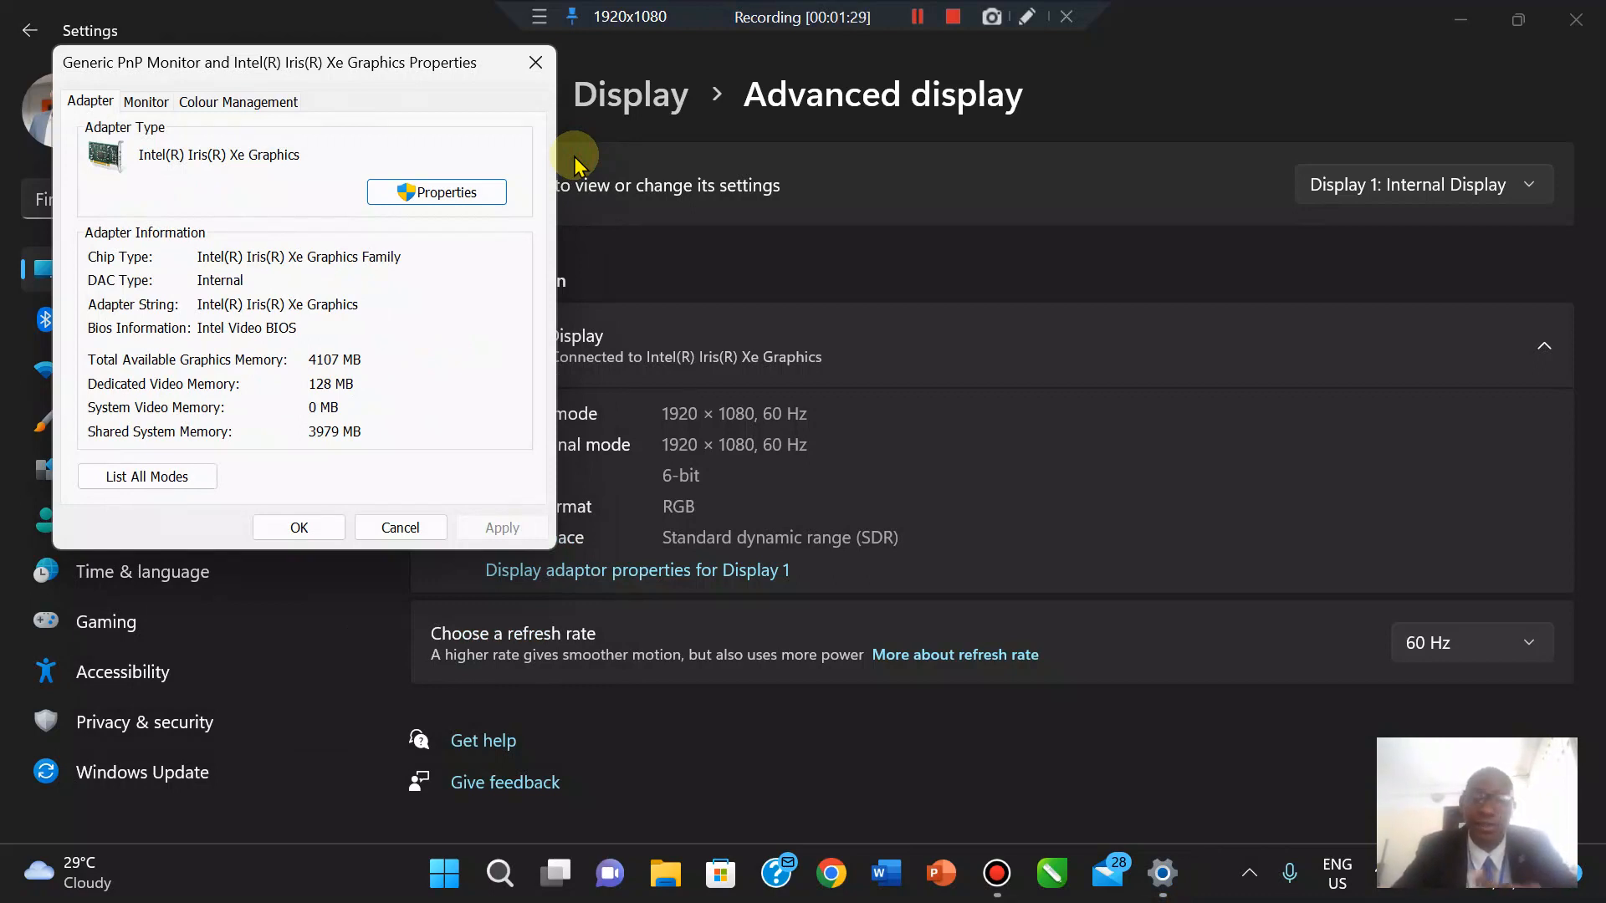
mouse_move(553, 112)
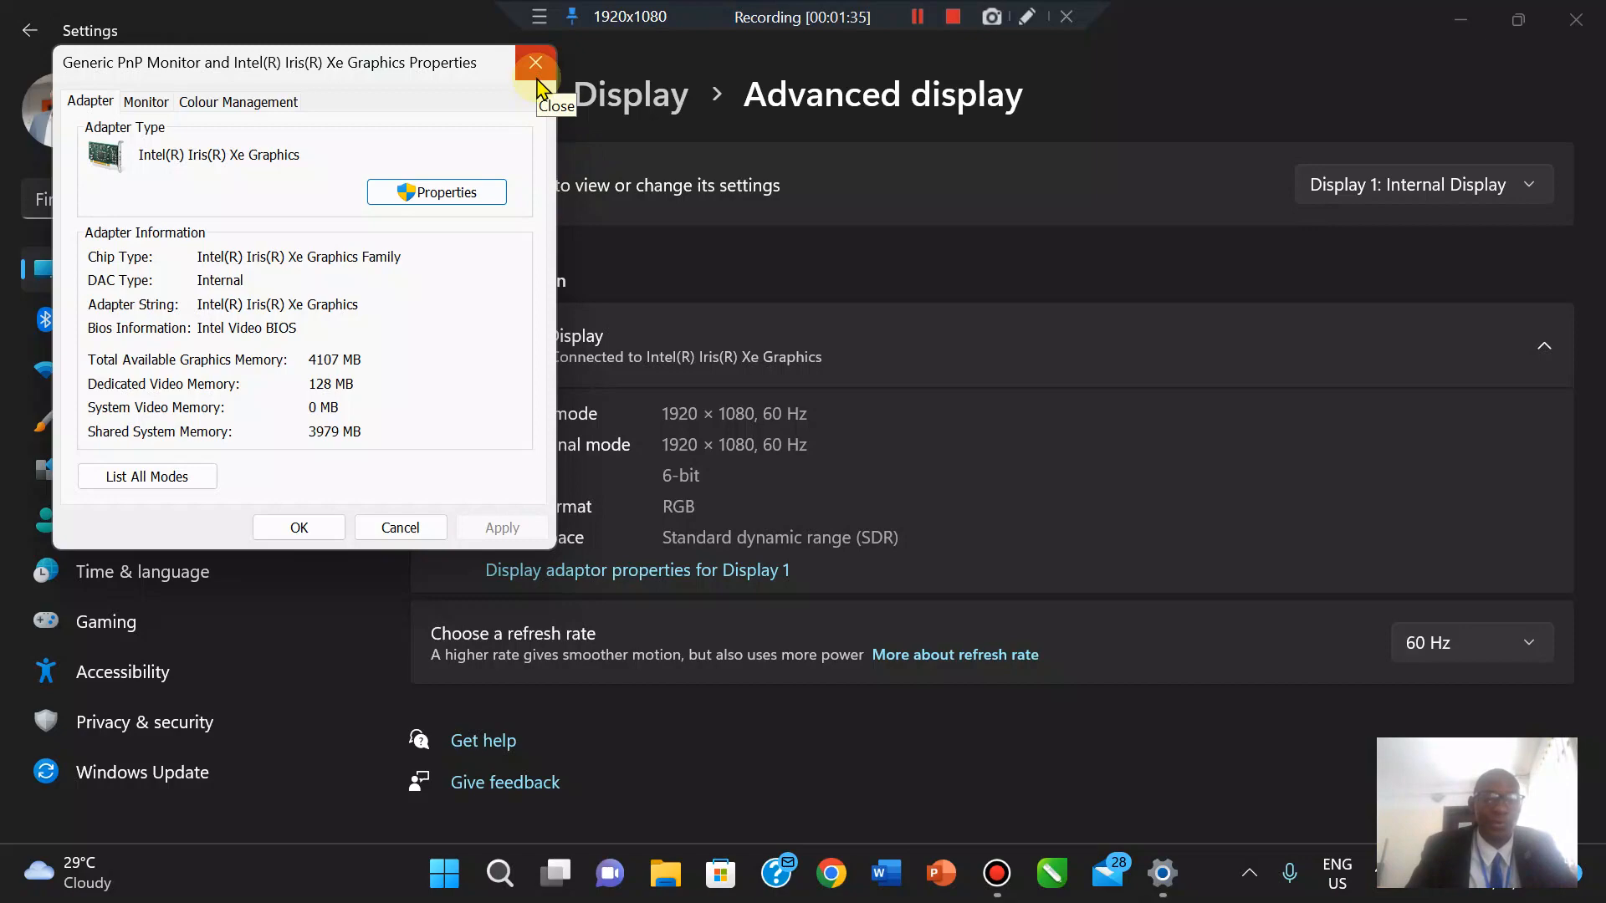
Close the adapter properties dialog, returning to the Advanced display page.
left_click(534, 61)
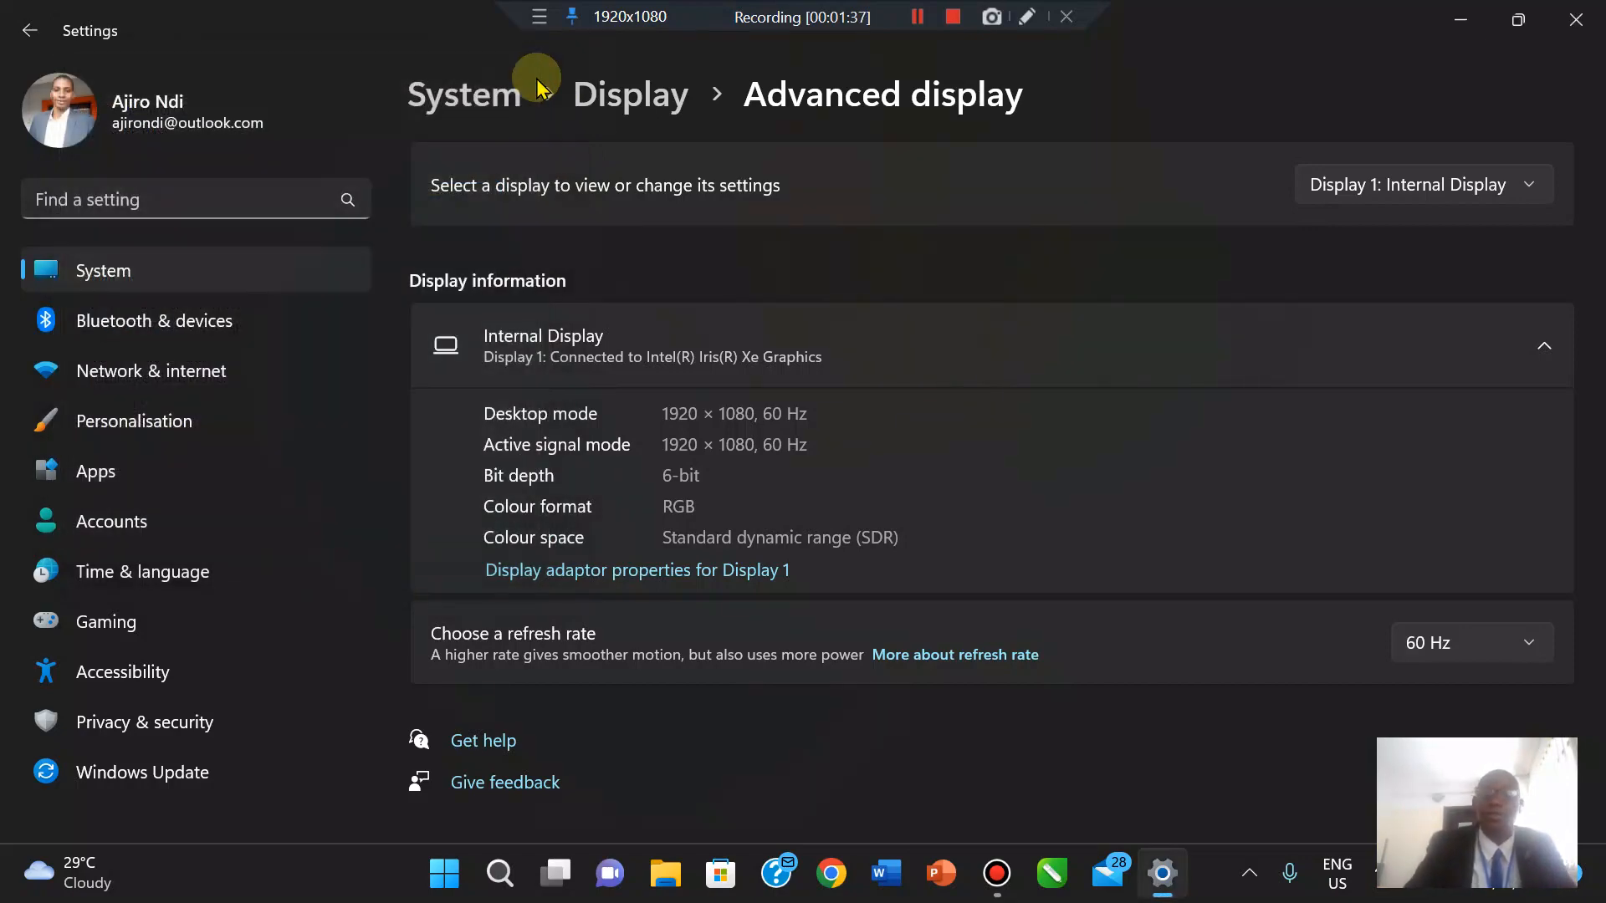